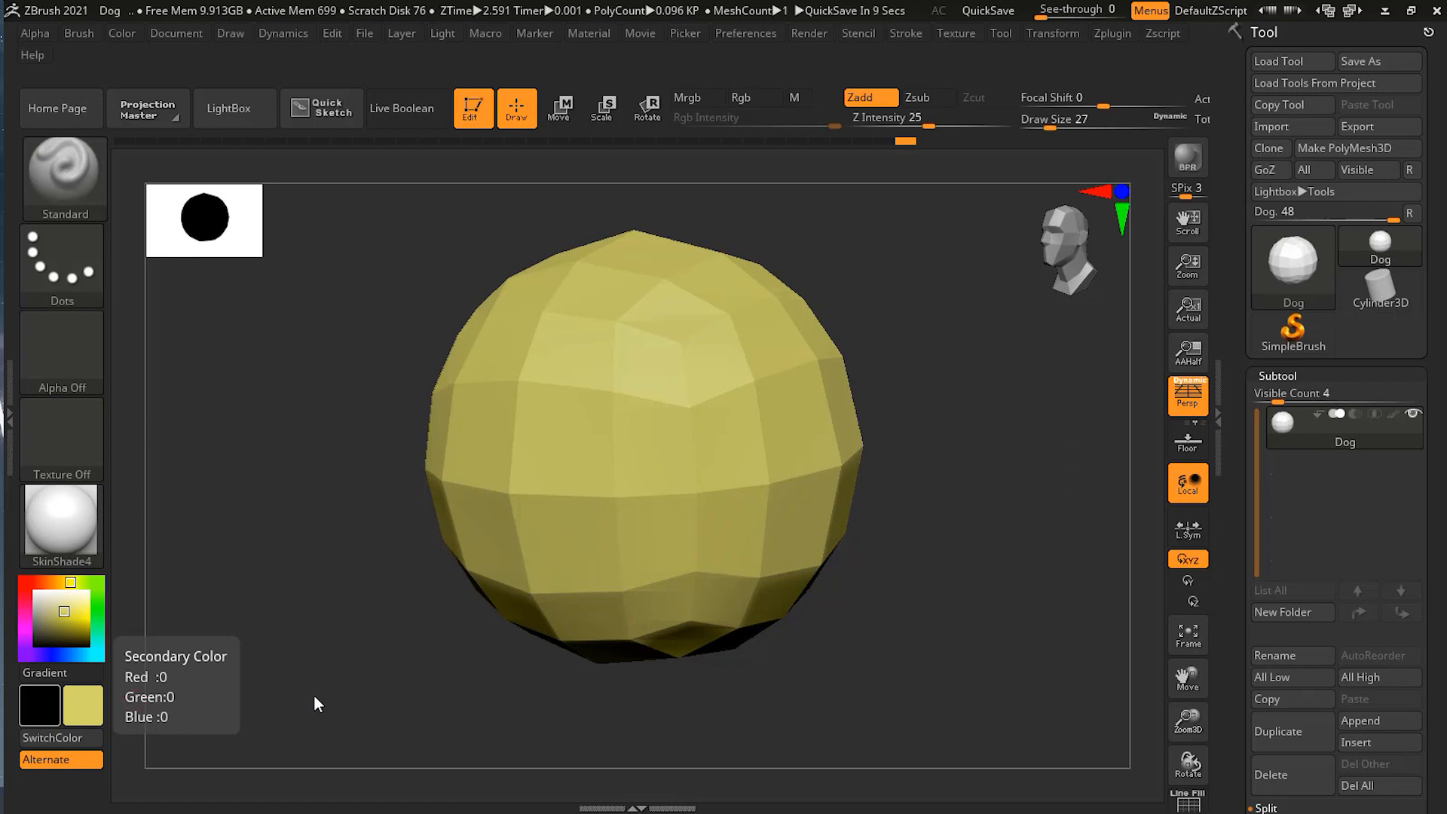
{"action": "mouse_move", "coordinate": [957, 548]}
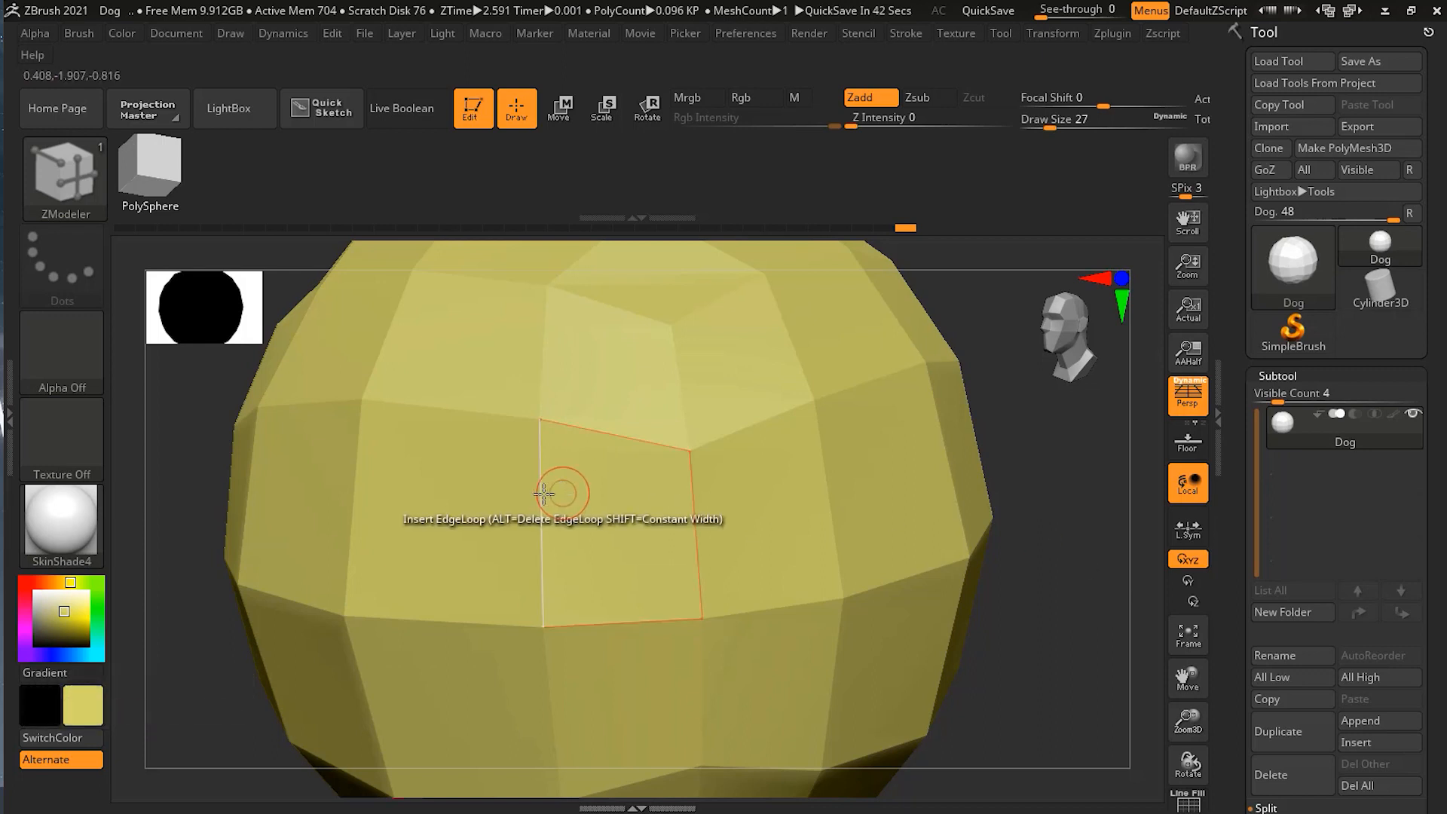
{"action": "mouse_move", "coordinate": [543, 494]}
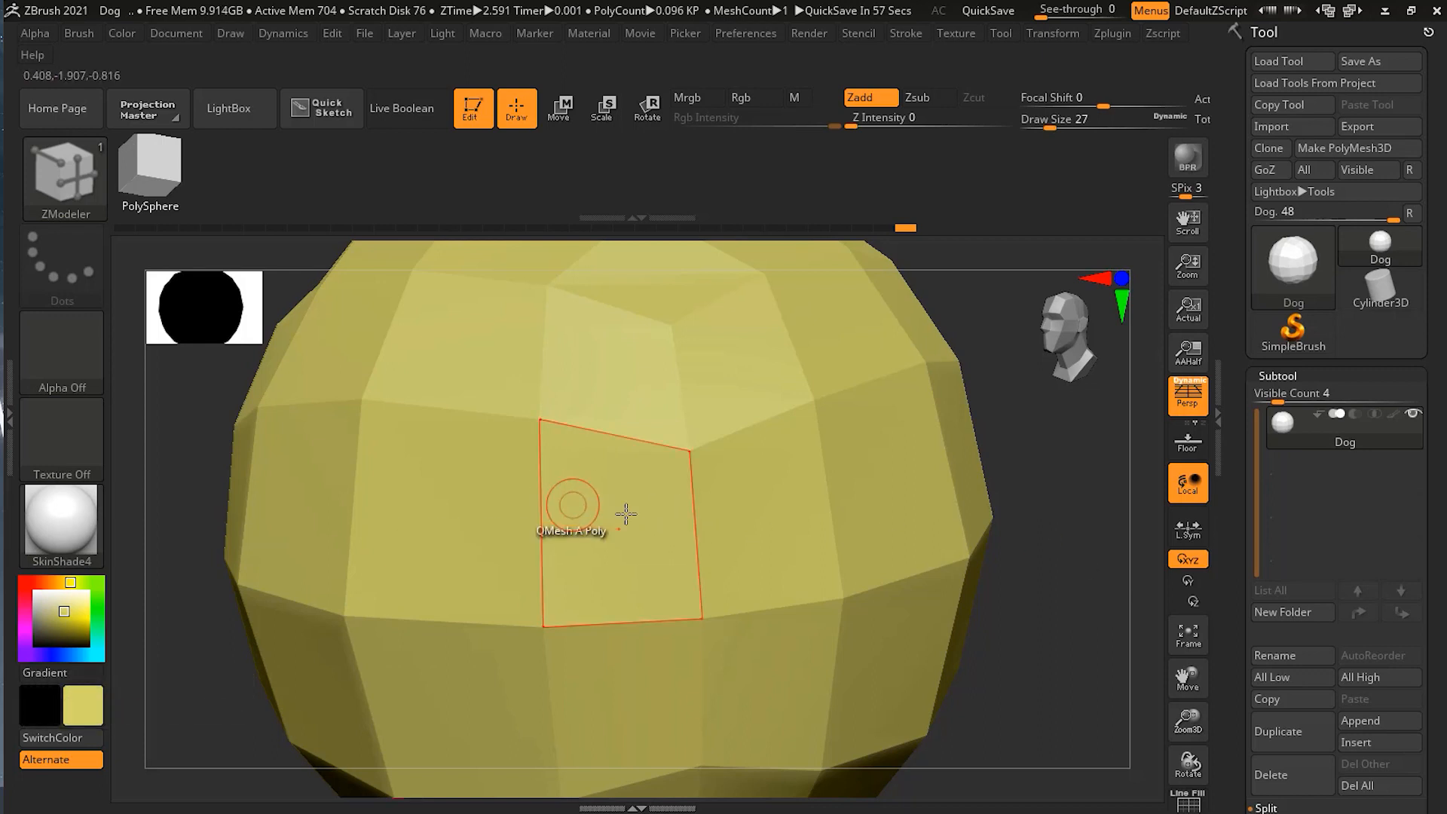
{"action": "mouse_move", "coordinate": [636, 446]}
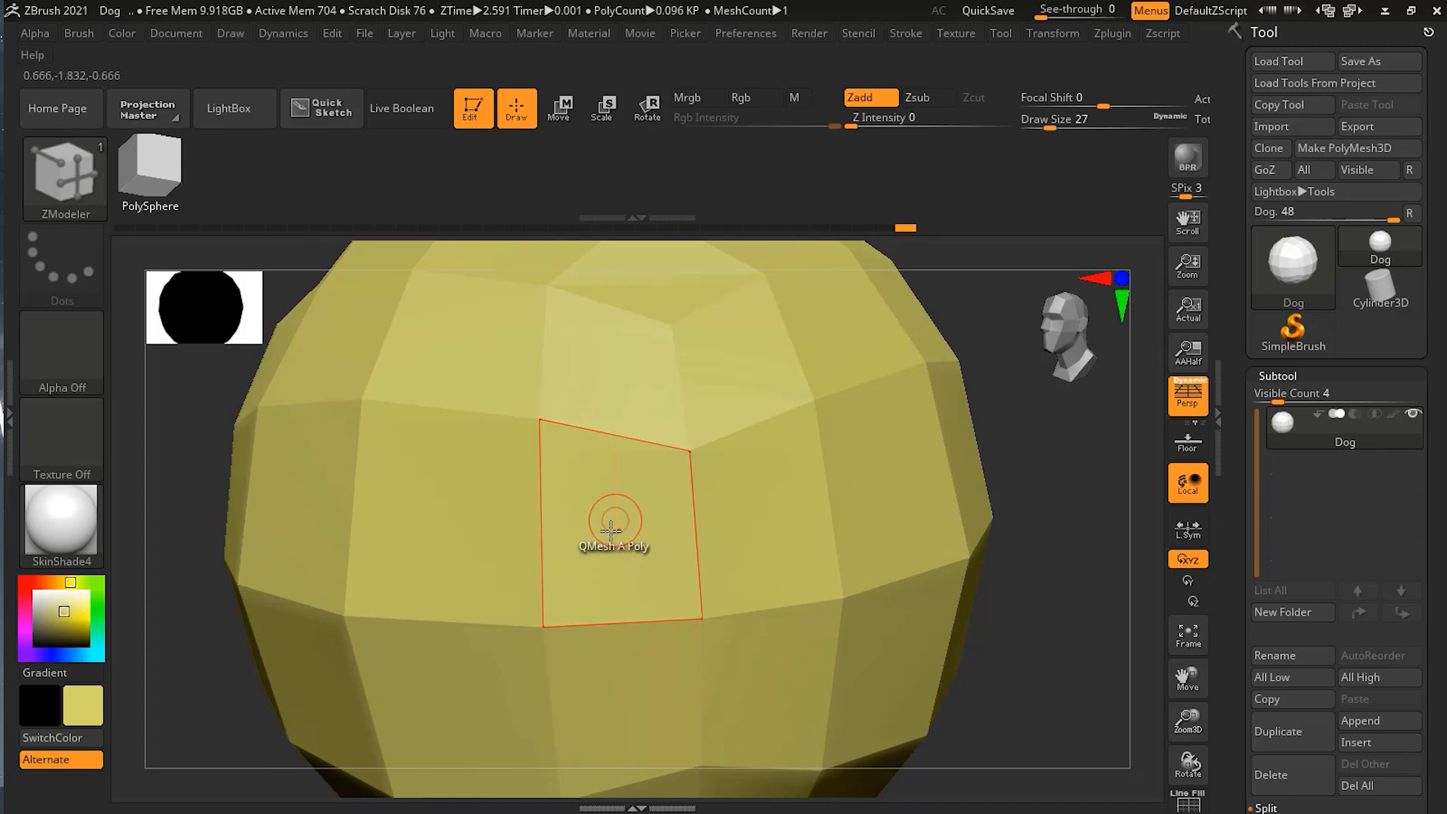
{"action": "left_click", "coordinate": [614, 531]}
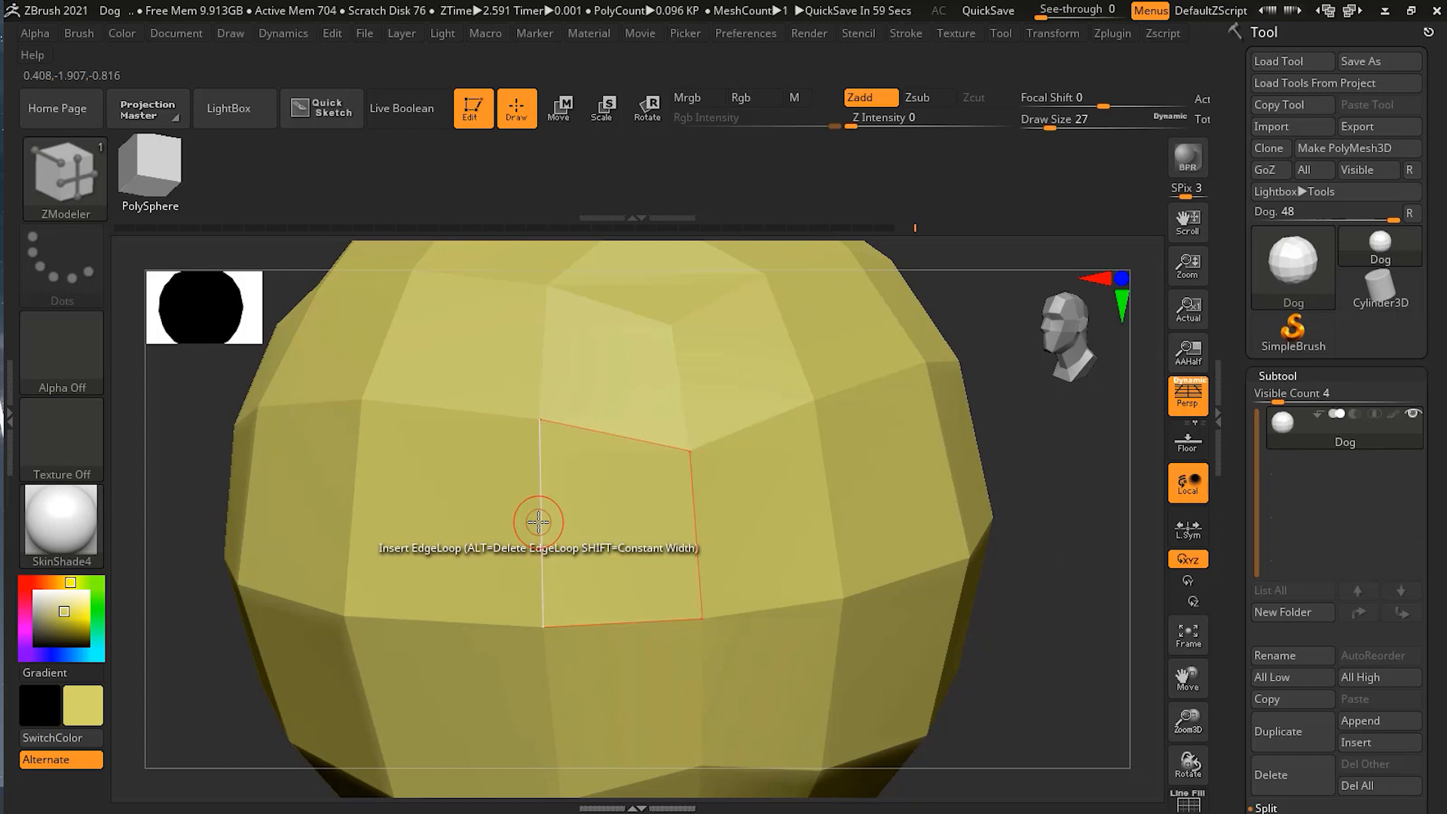
{"action": "left_click", "coordinate": [538, 521]}
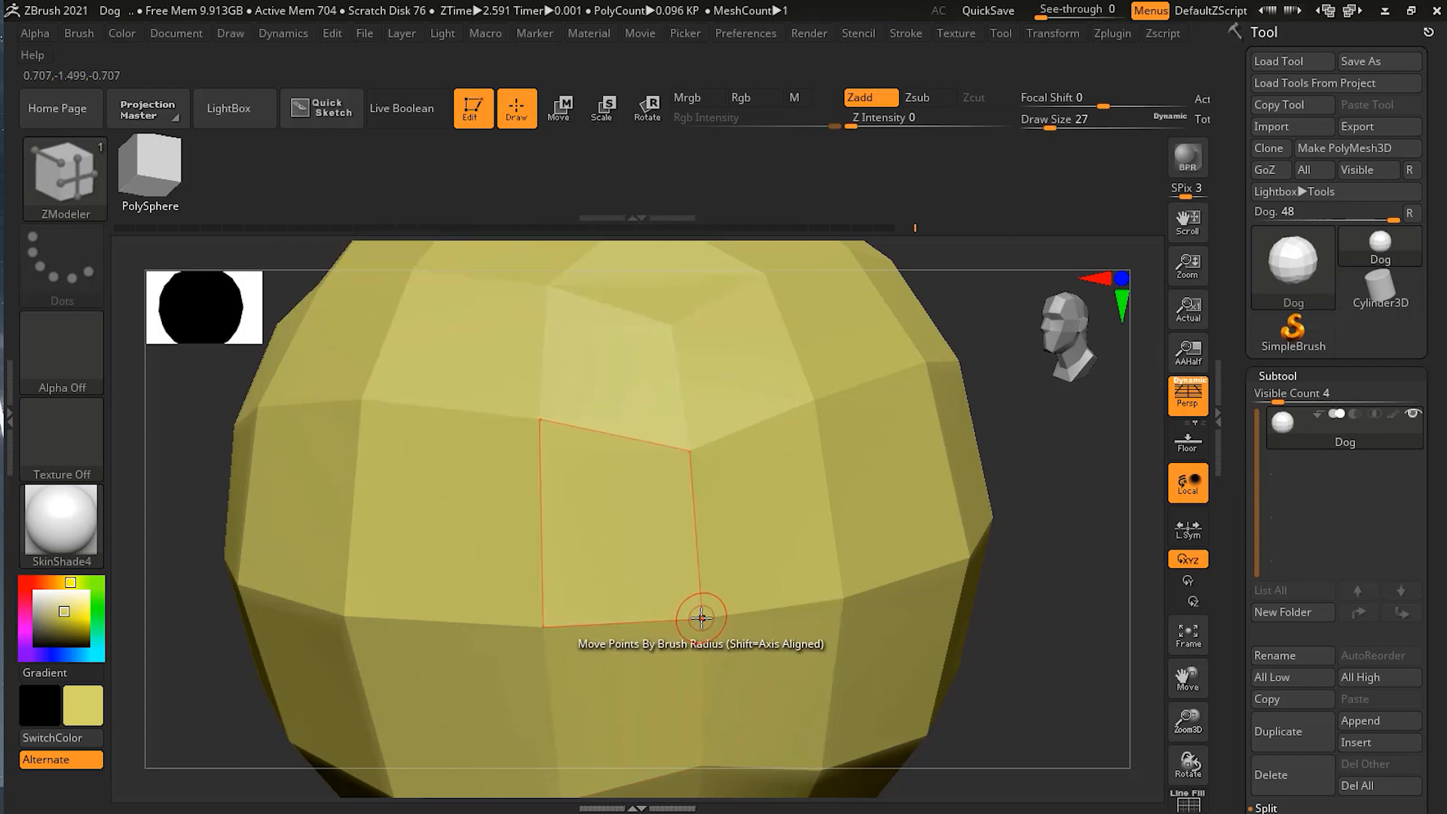
{"action": "left_click", "coordinate": [701, 618]}
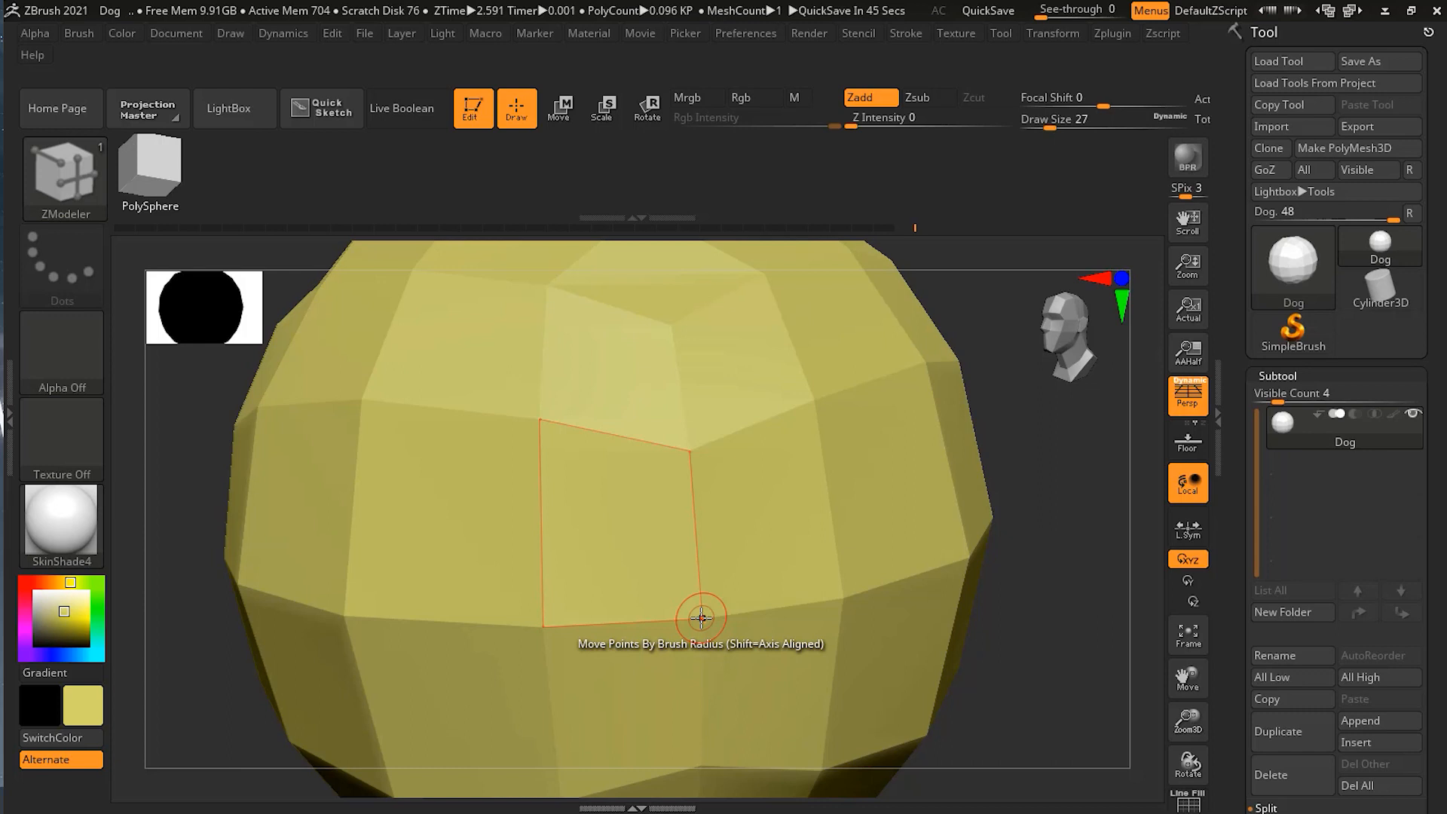
{"action": "left_click_drag", "start_coordinate": [701, 618], "coordinate": [542, 627]}
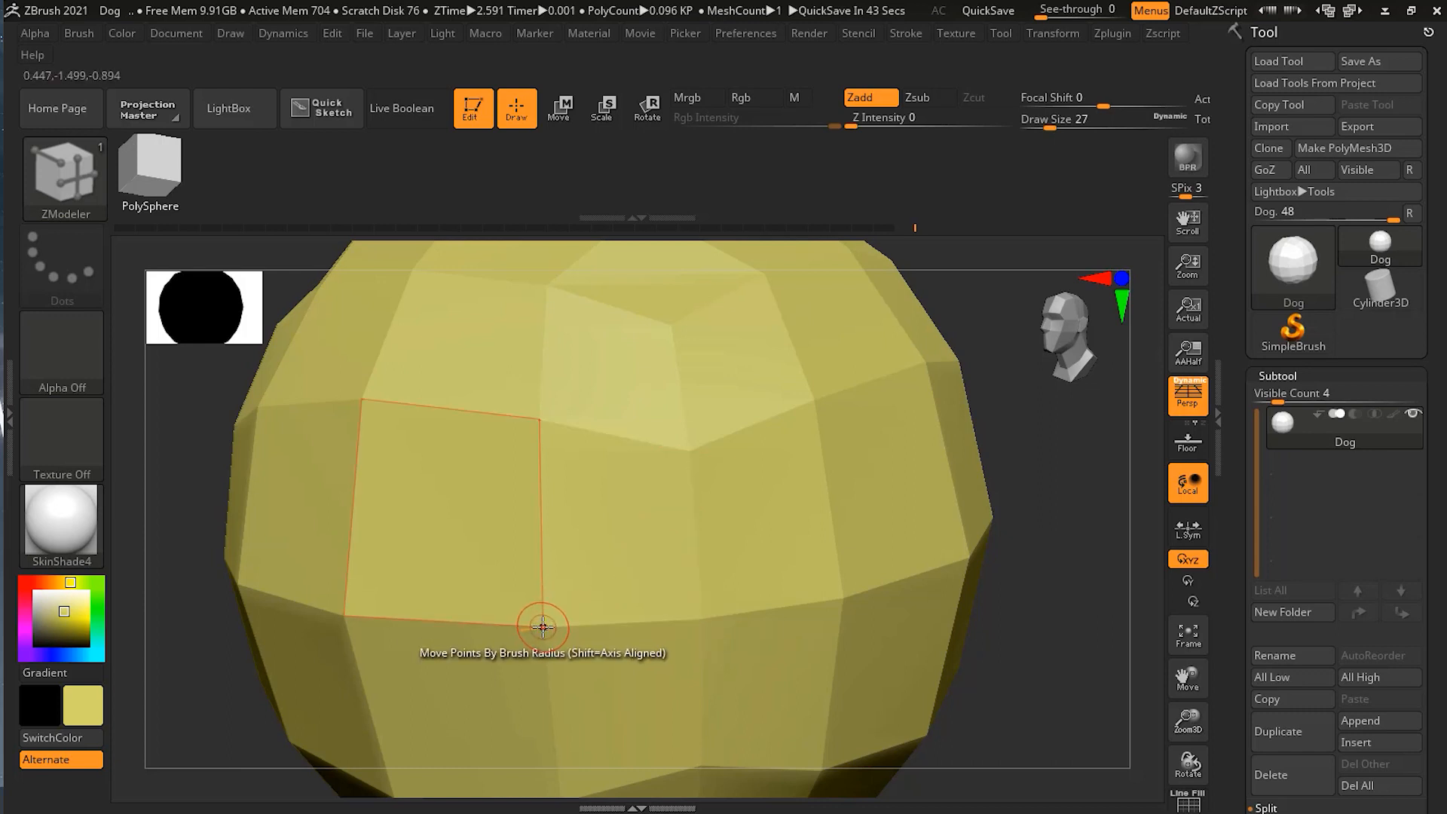
- Bring up the ZModeler Point Action choices over a vertex of the sphere
{"action": "left_click", "coordinate": [541, 630]}
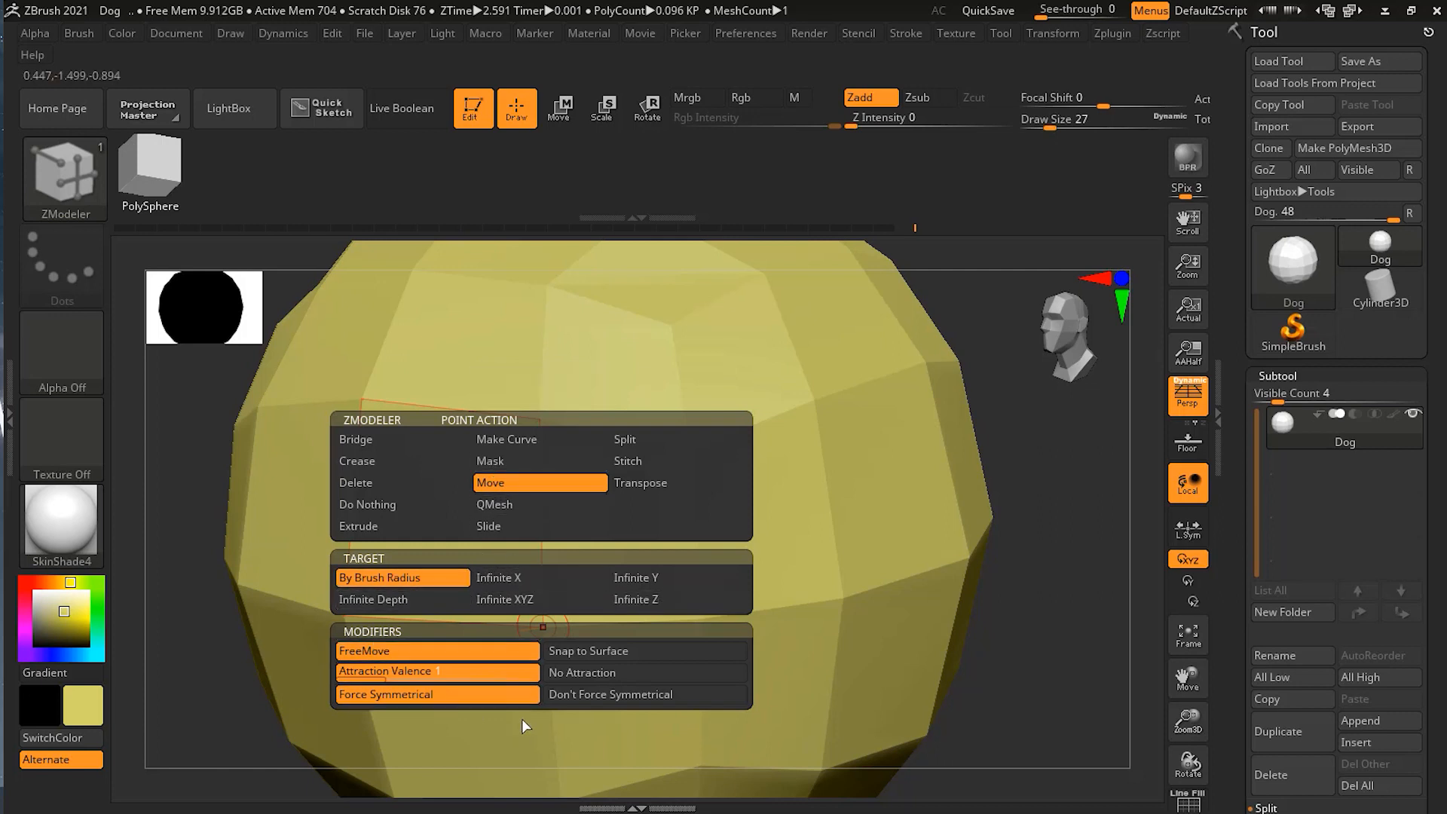
{"action": "mouse_move", "coordinate": [401, 526]}
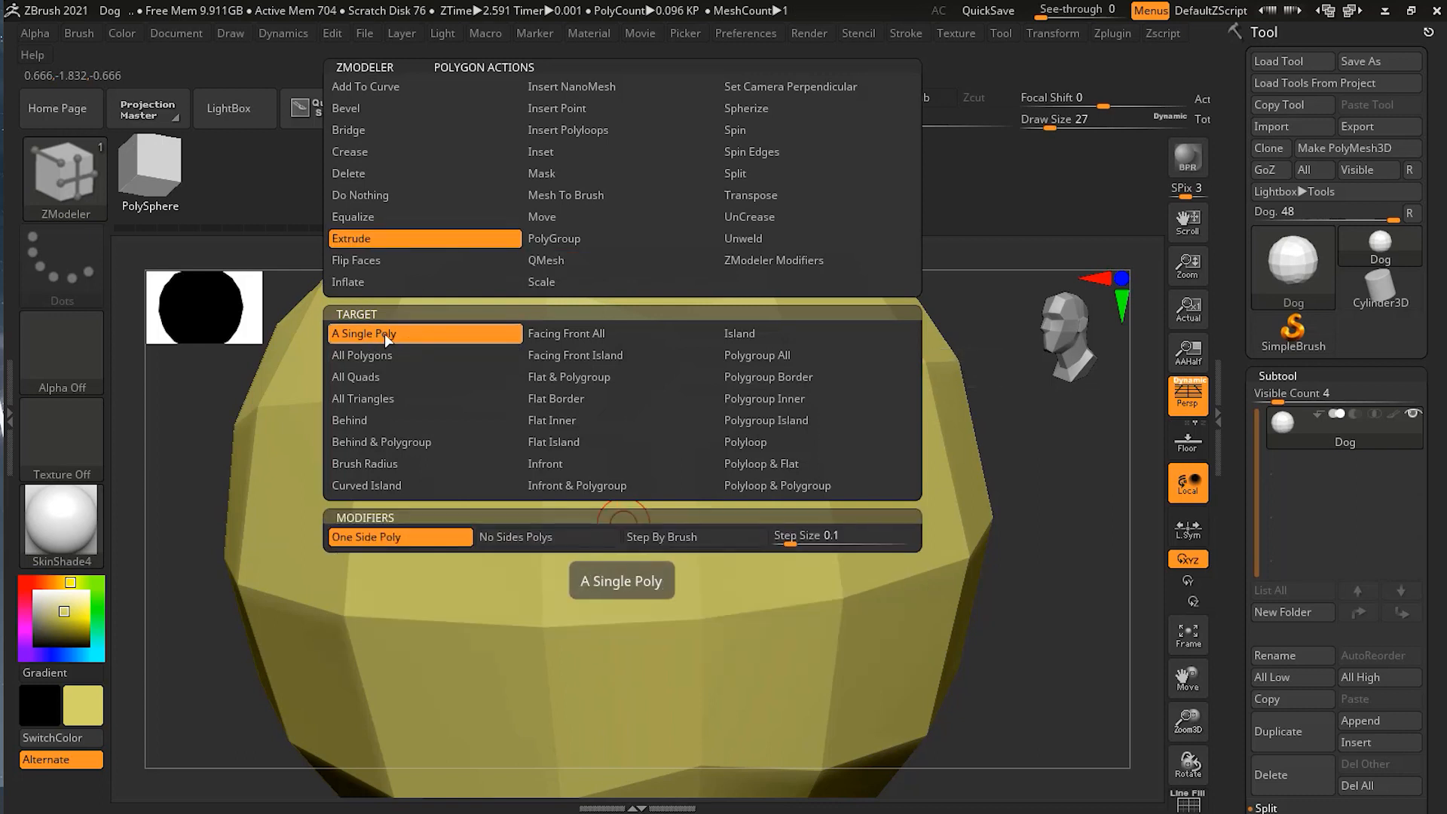
{"action": "mouse_move", "coordinate": [548, 536]}
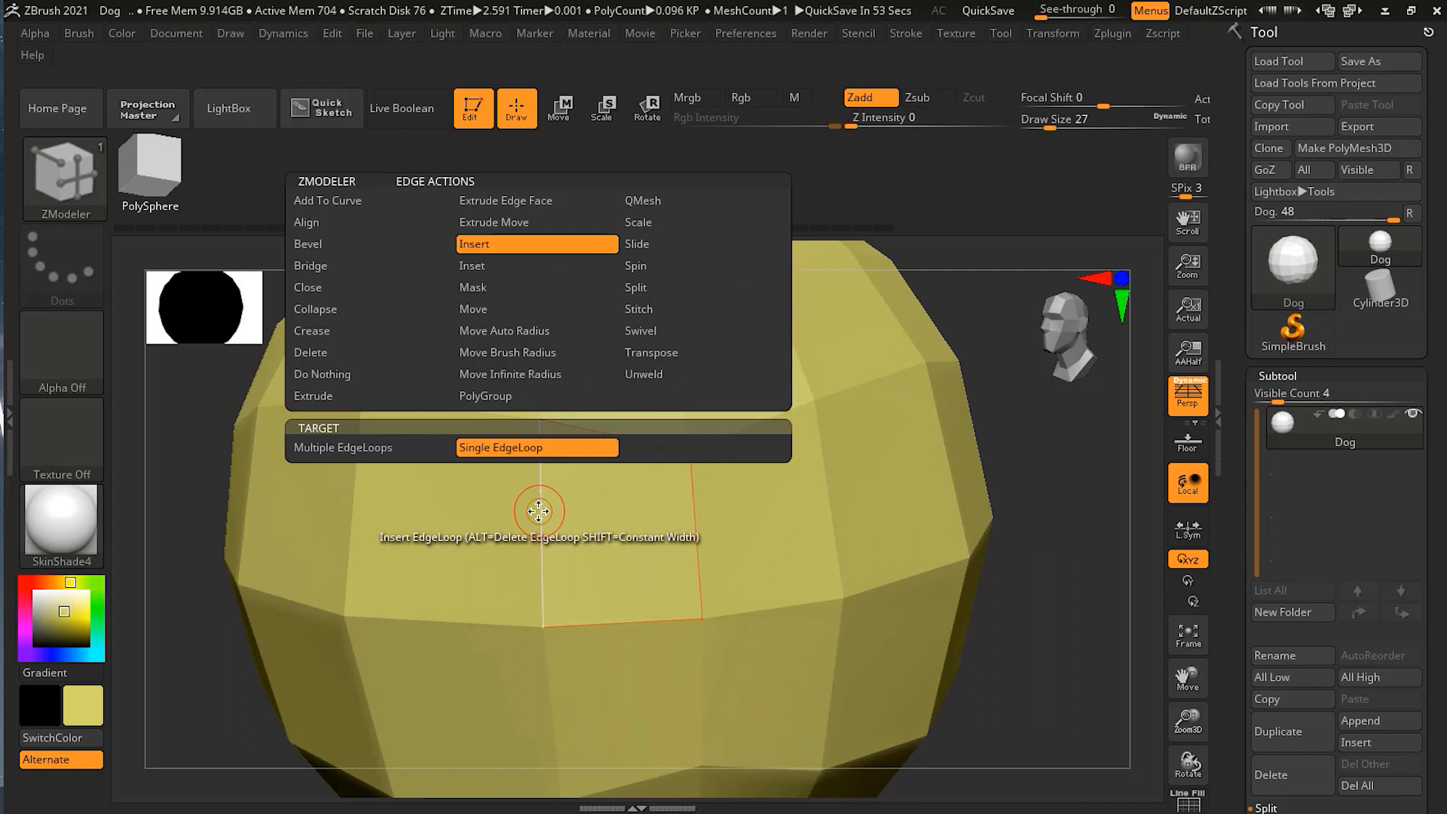
{"action": "mouse_move", "coordinate": [373, 374]}
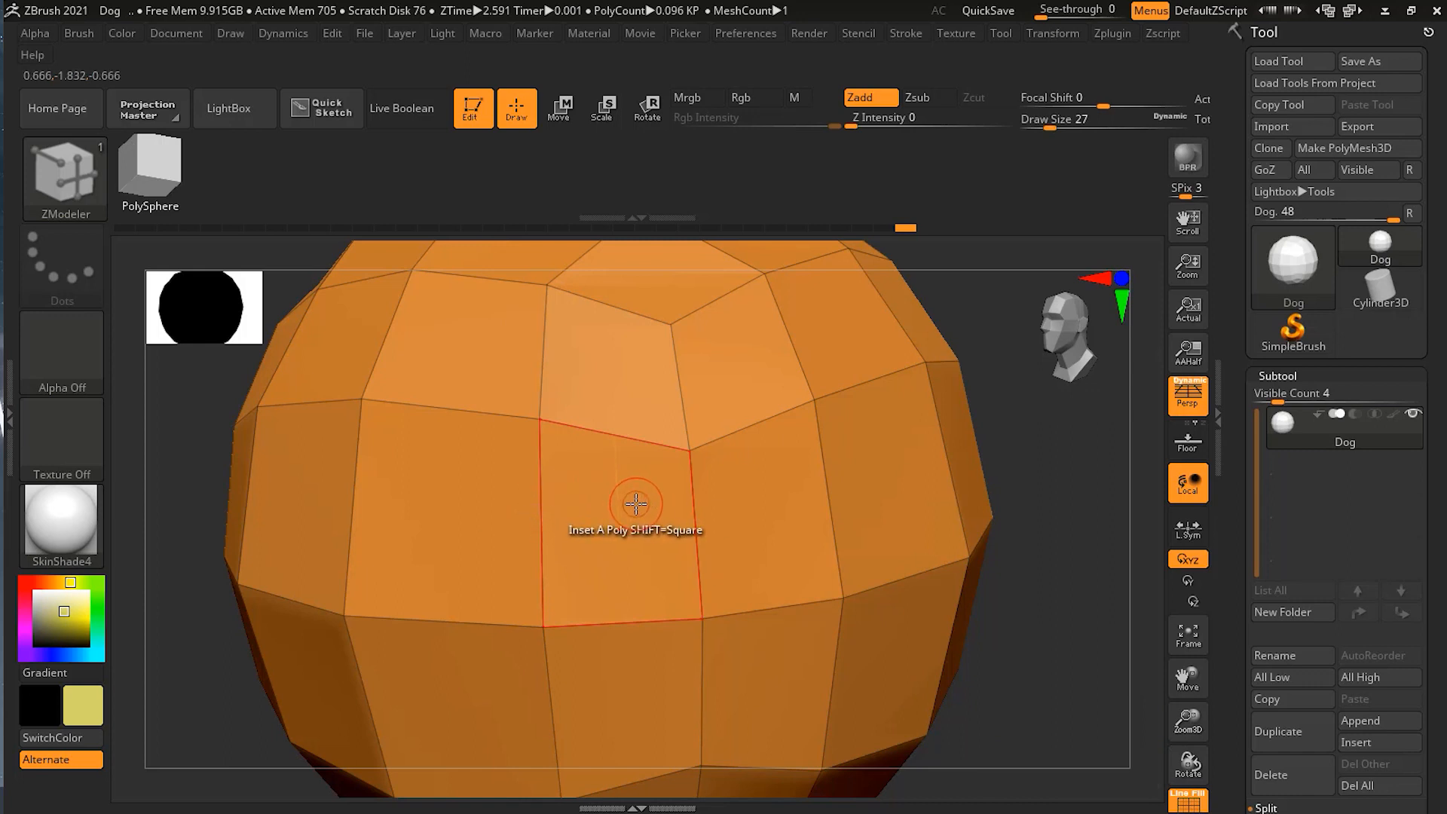
- Turn off the PolyF polygon frame on the sphere
{"action": "left_click", "coordinate": [634, 526]}
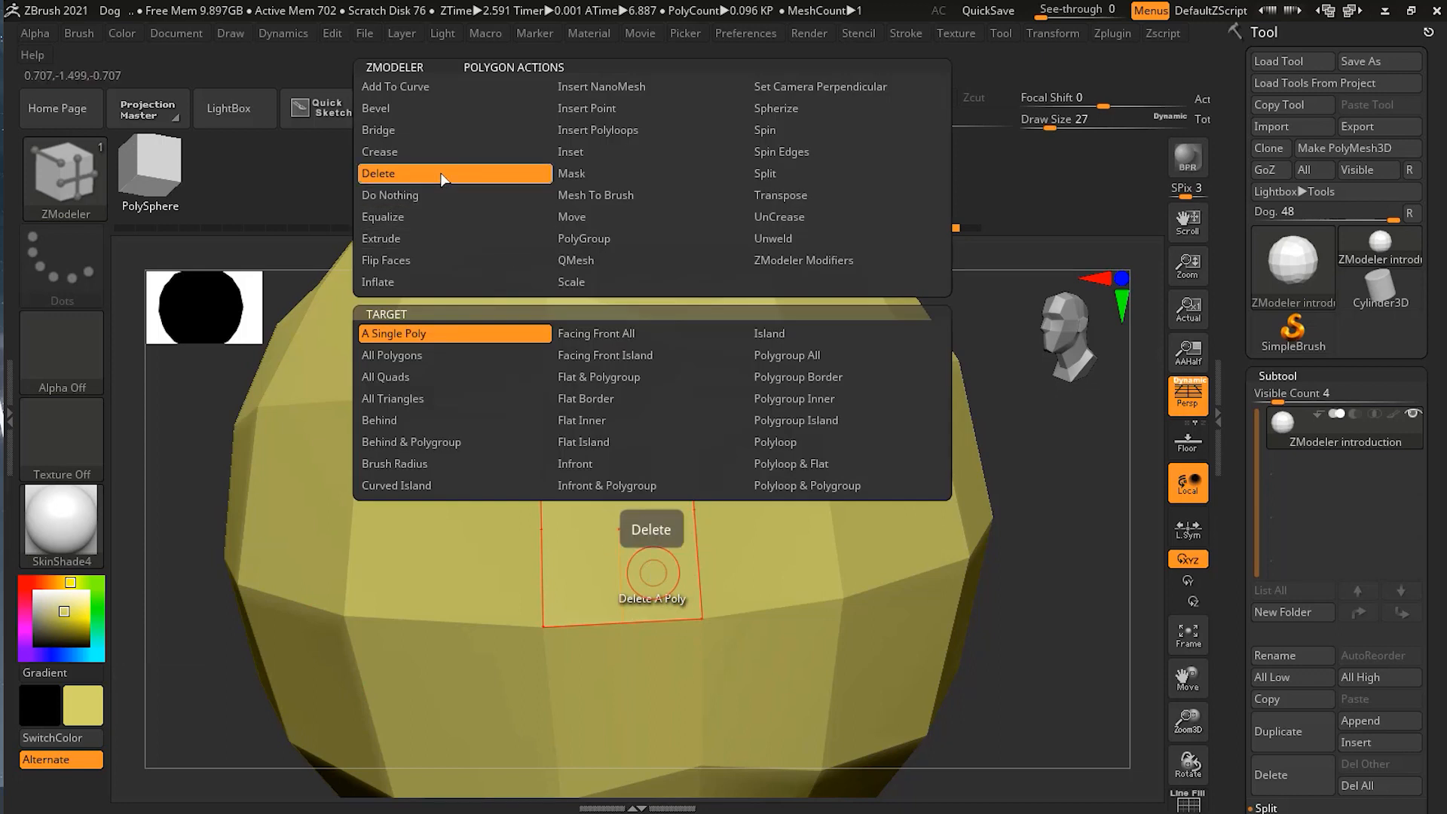
{"action": "mouse_move", "coordinate": [651, 150]}
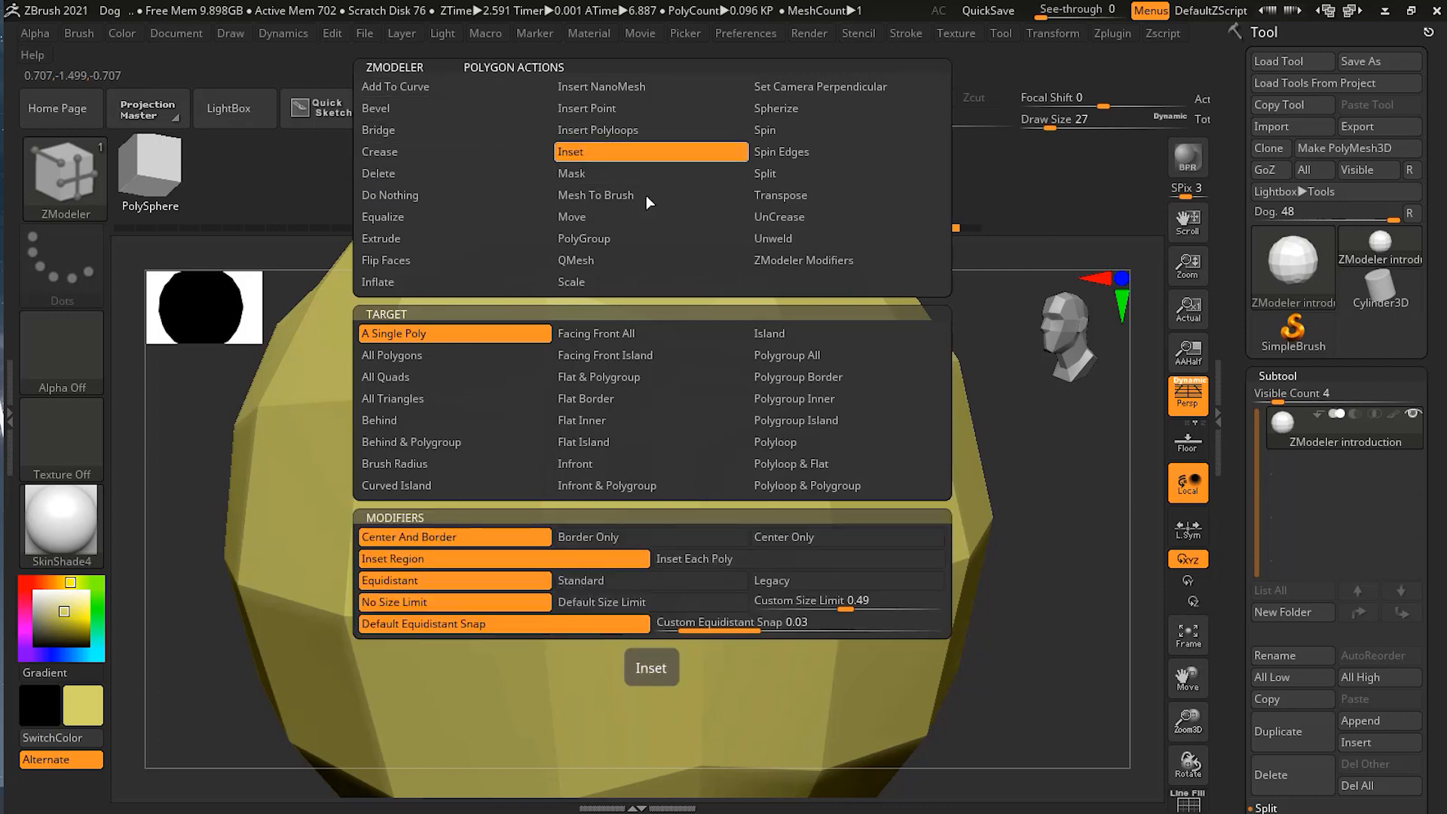
- Close the face action list with Inset for A Single Poly, then reopen its inset modifiers
{"action": "left_click", "coordinate": [652, 151]}
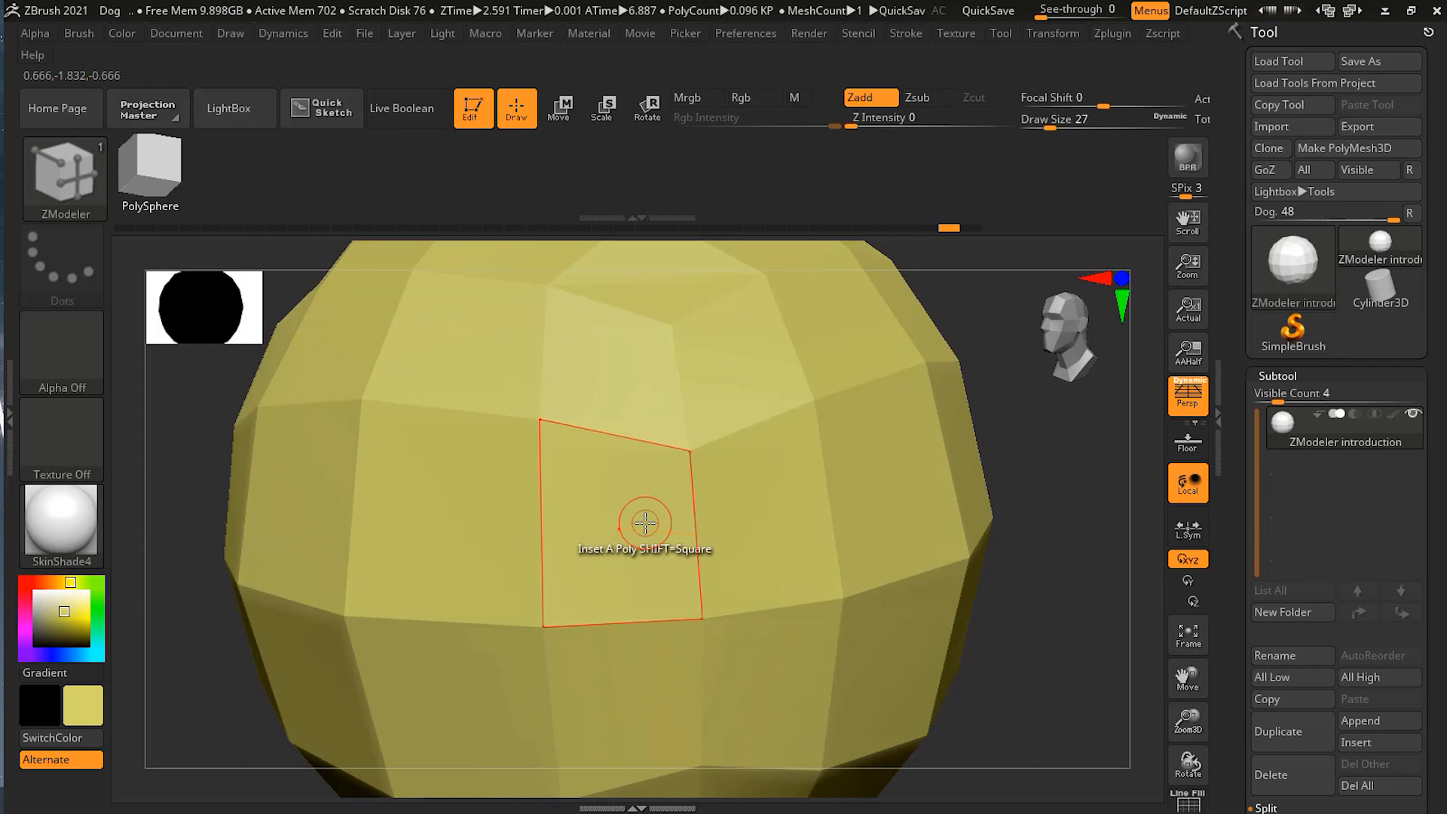
{"action": "left_click", "coordinate": [644, 523]}
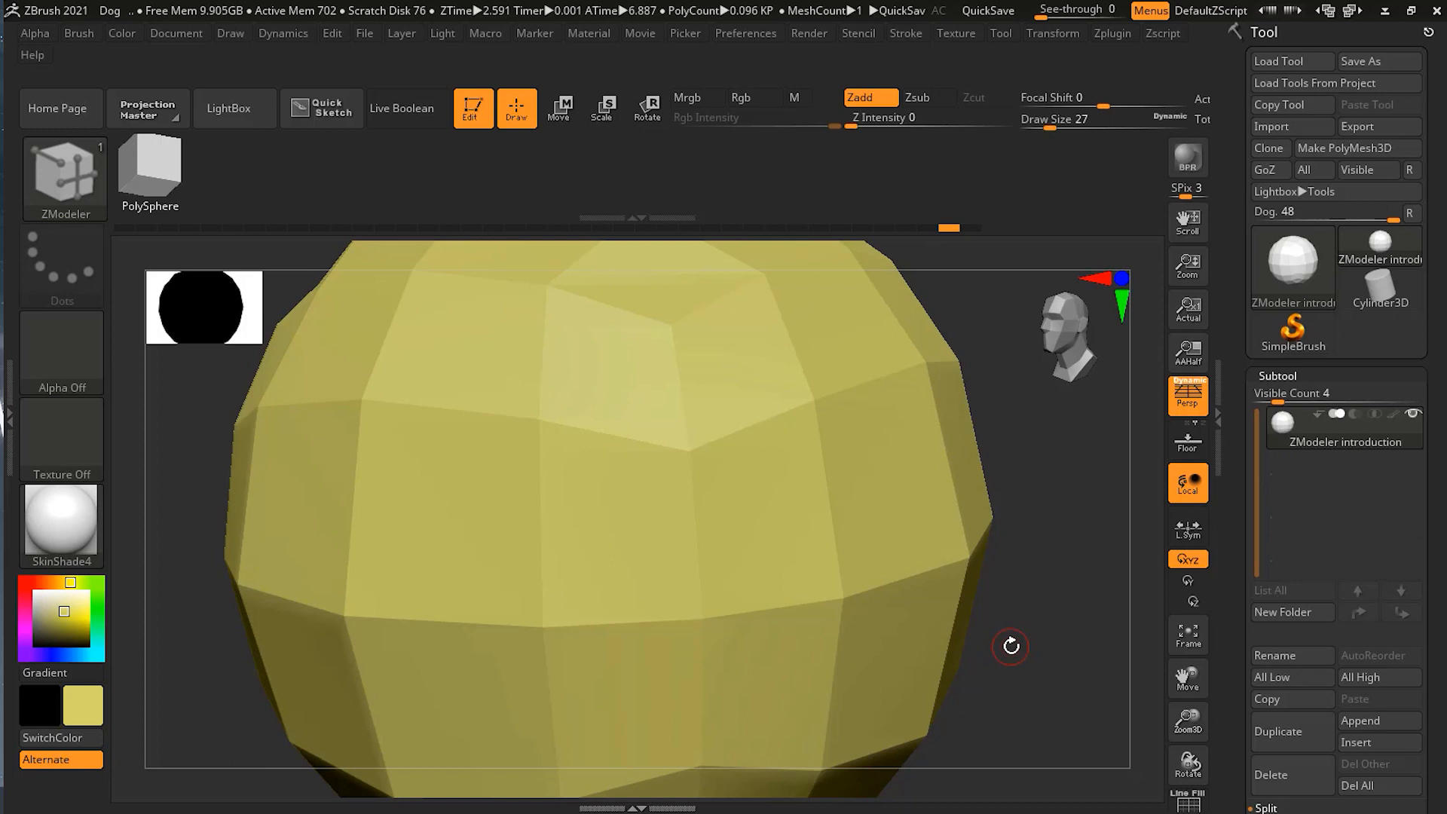
{"action": "mouse_move", "coordinate": [861, 530]}
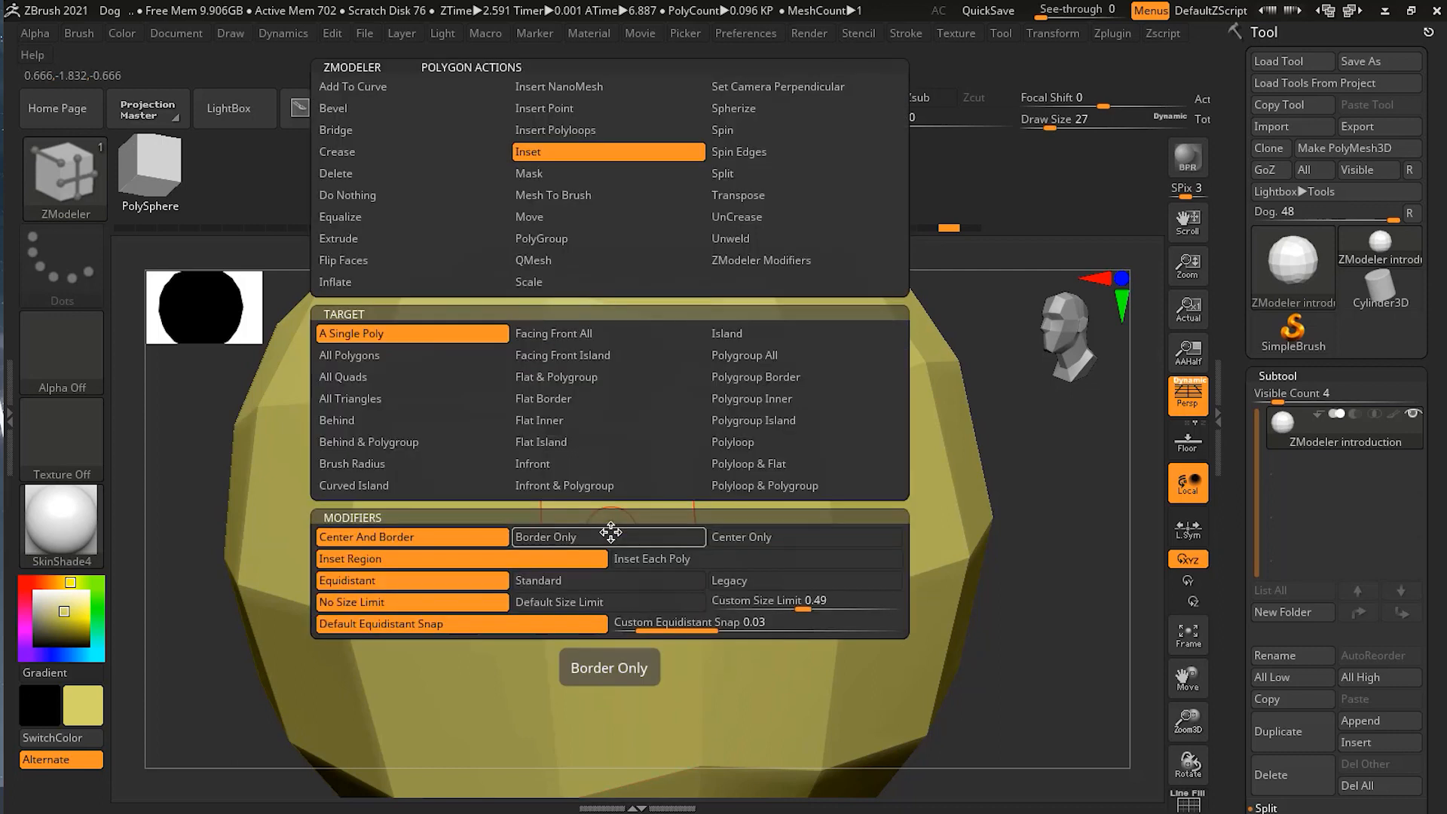
{"action": "left_click", "coordinate": [608, 151]}
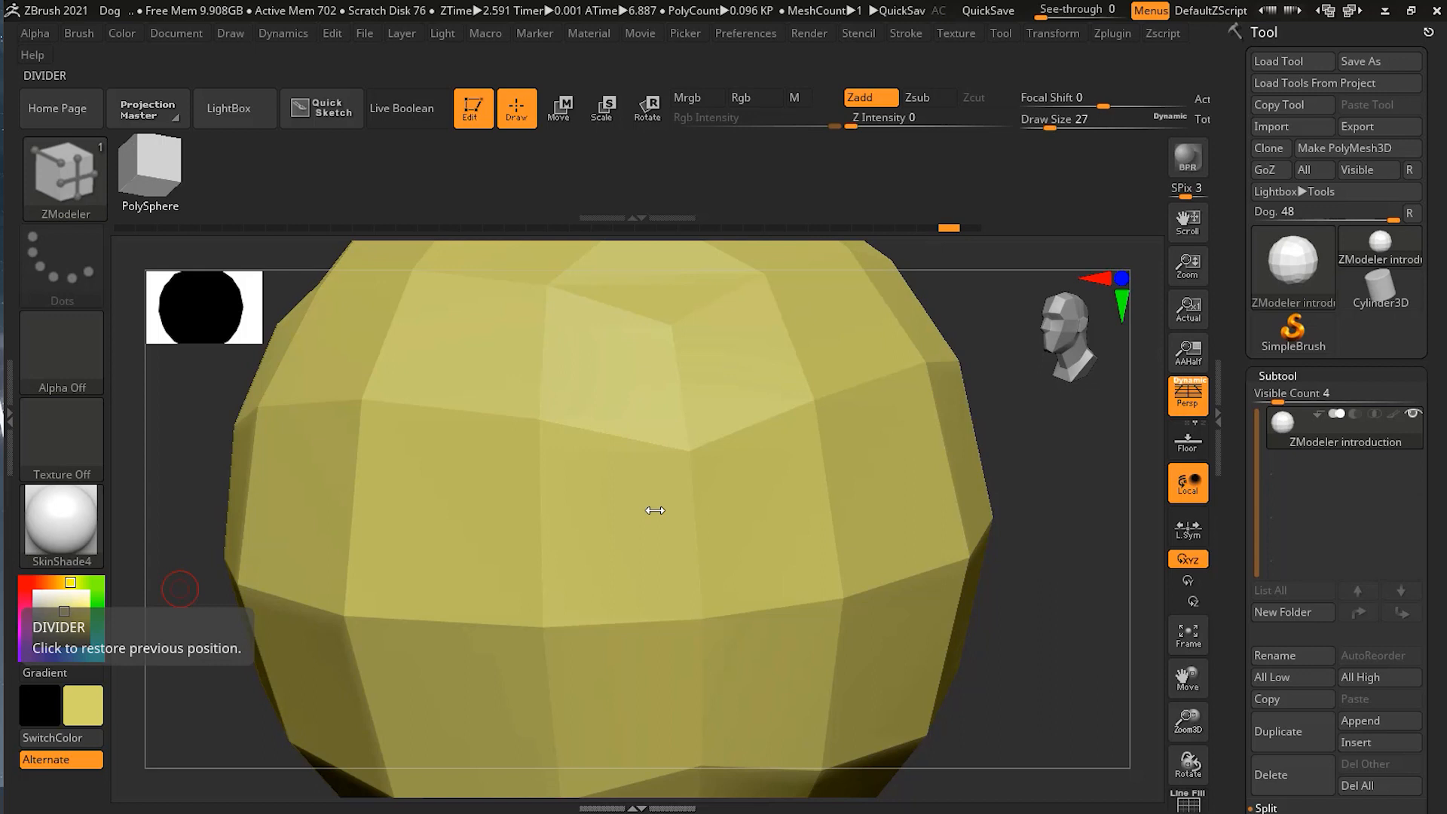
{"action": "mouse_move", "coordinate": [1114, 545]}
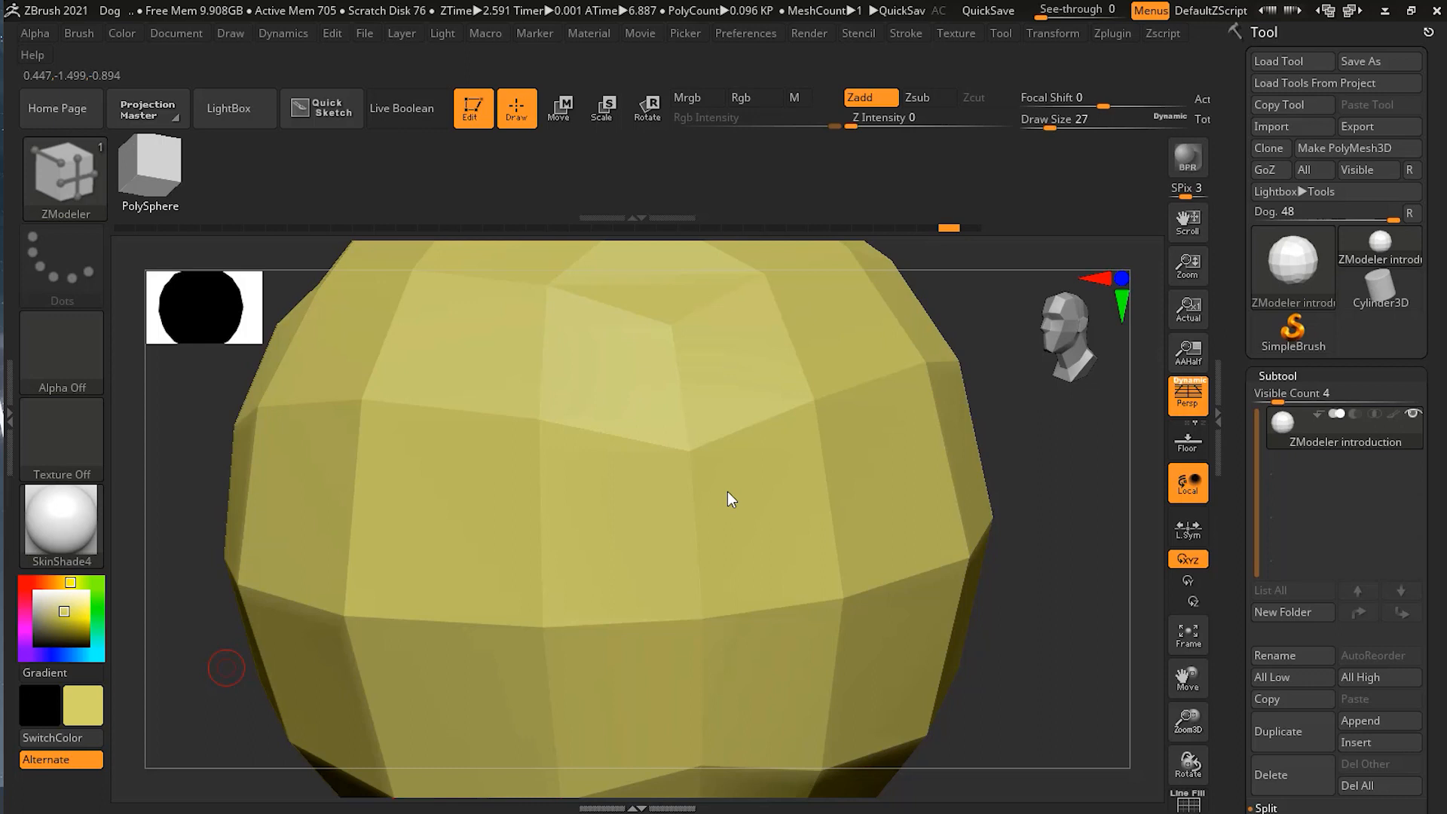
{"action": "mouse_move", "coordinate": [1019, 479]}
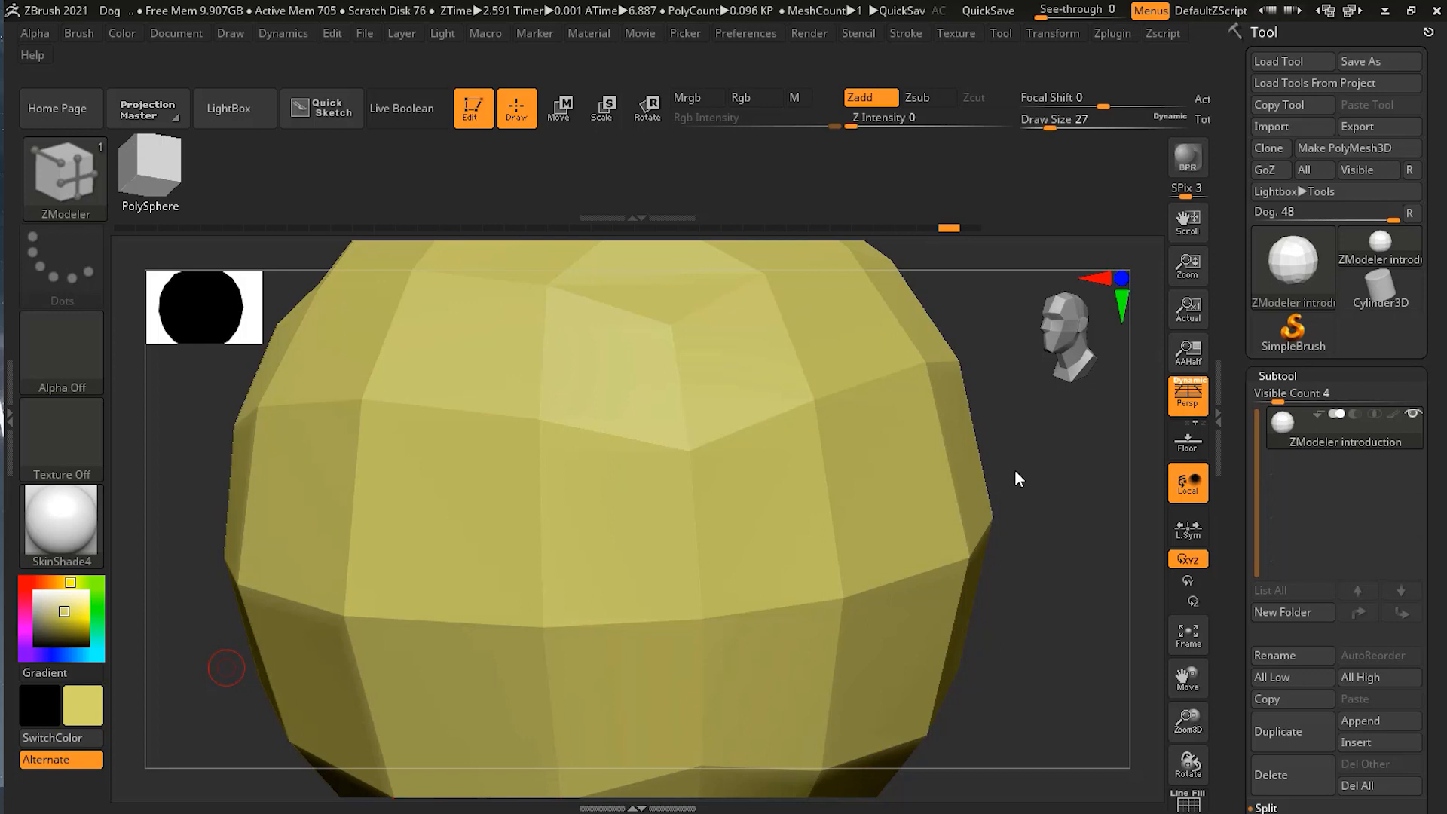
{"action": "mouse_move", "coordinate": [687, 660]}
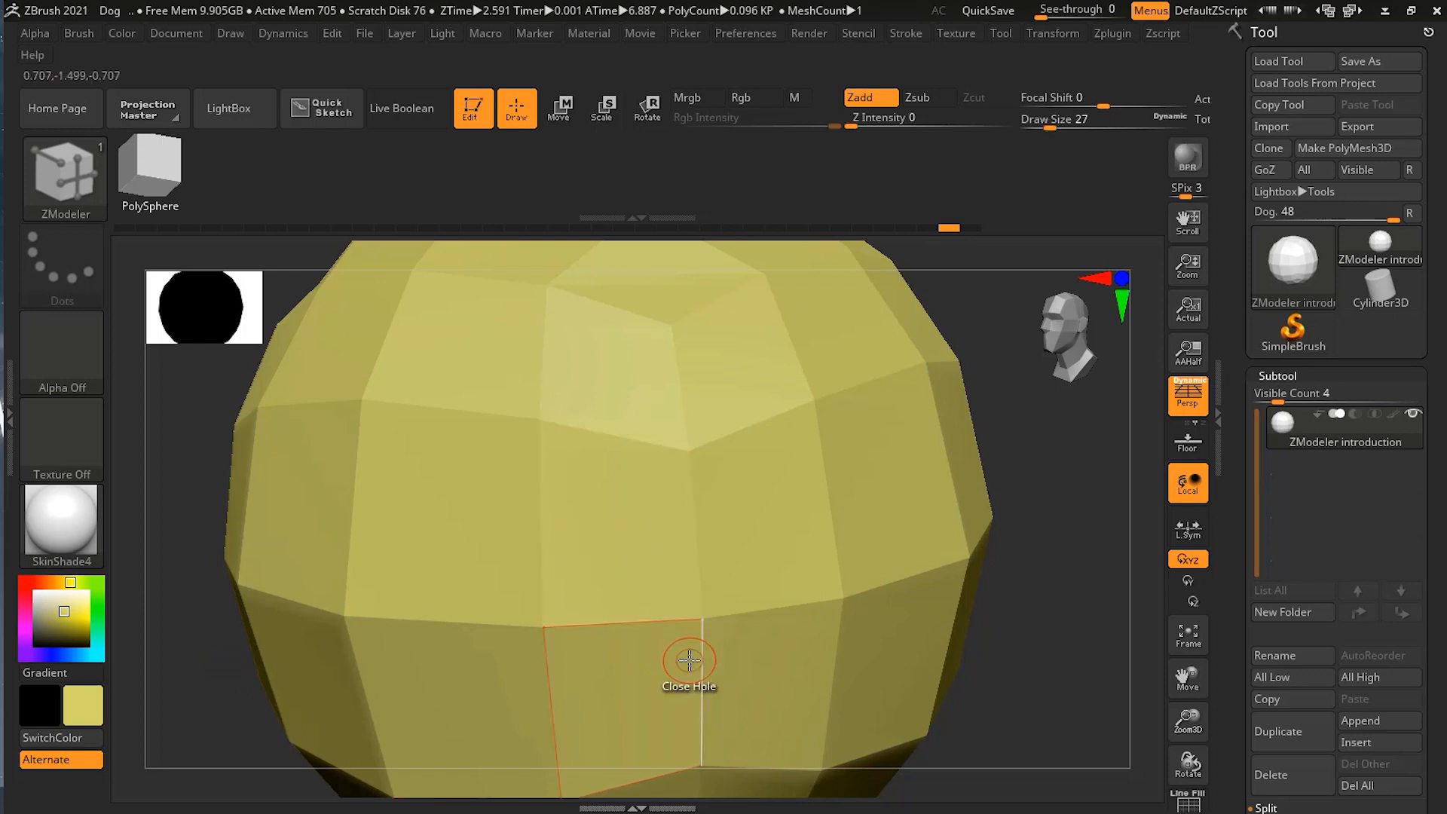
{"action": "left_click", "coordinate": [687, 659]}
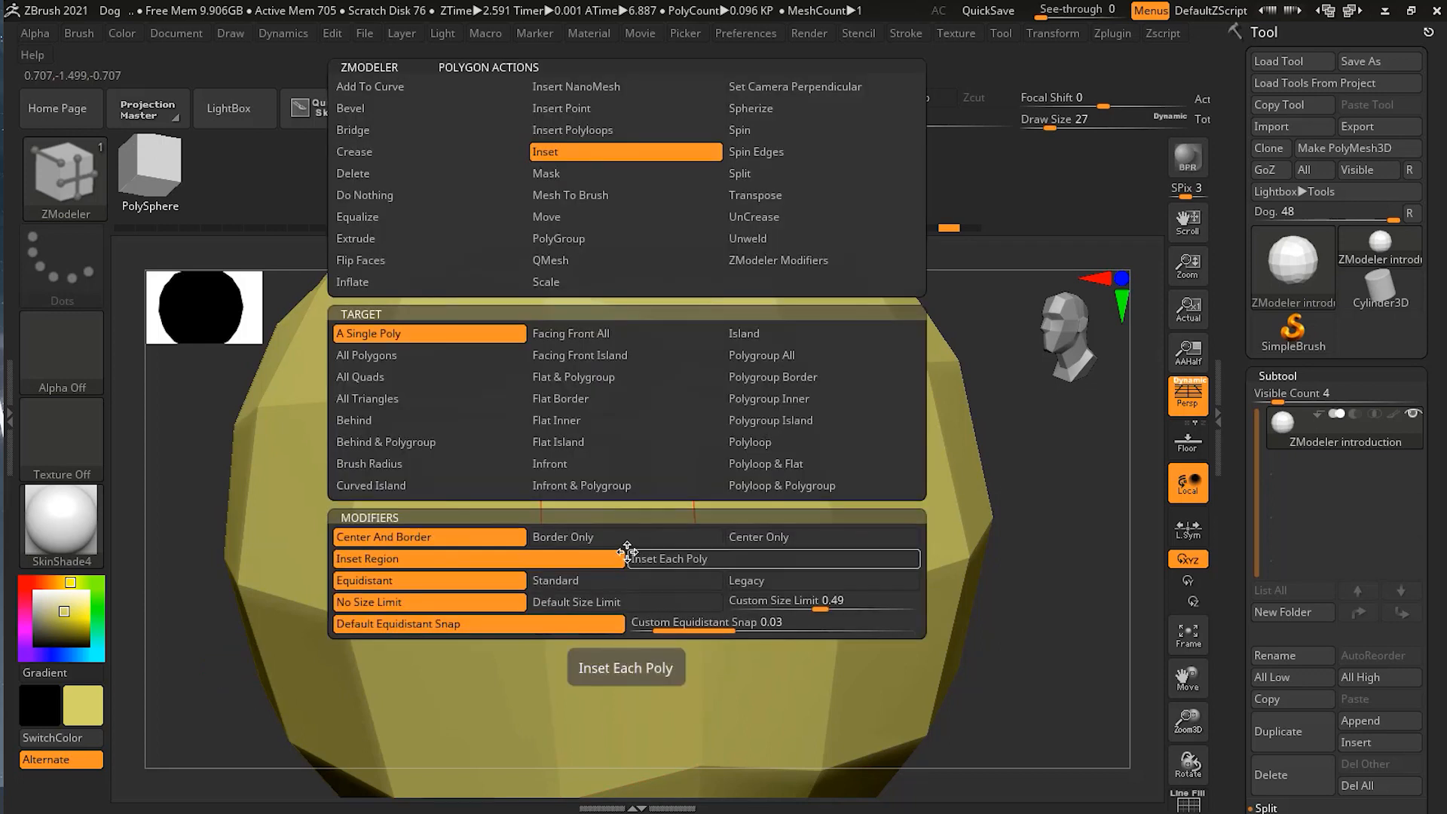
- Make Inset target each face separately rather than as a region
{"action": "left_click", "coordinate": [624, 667]}
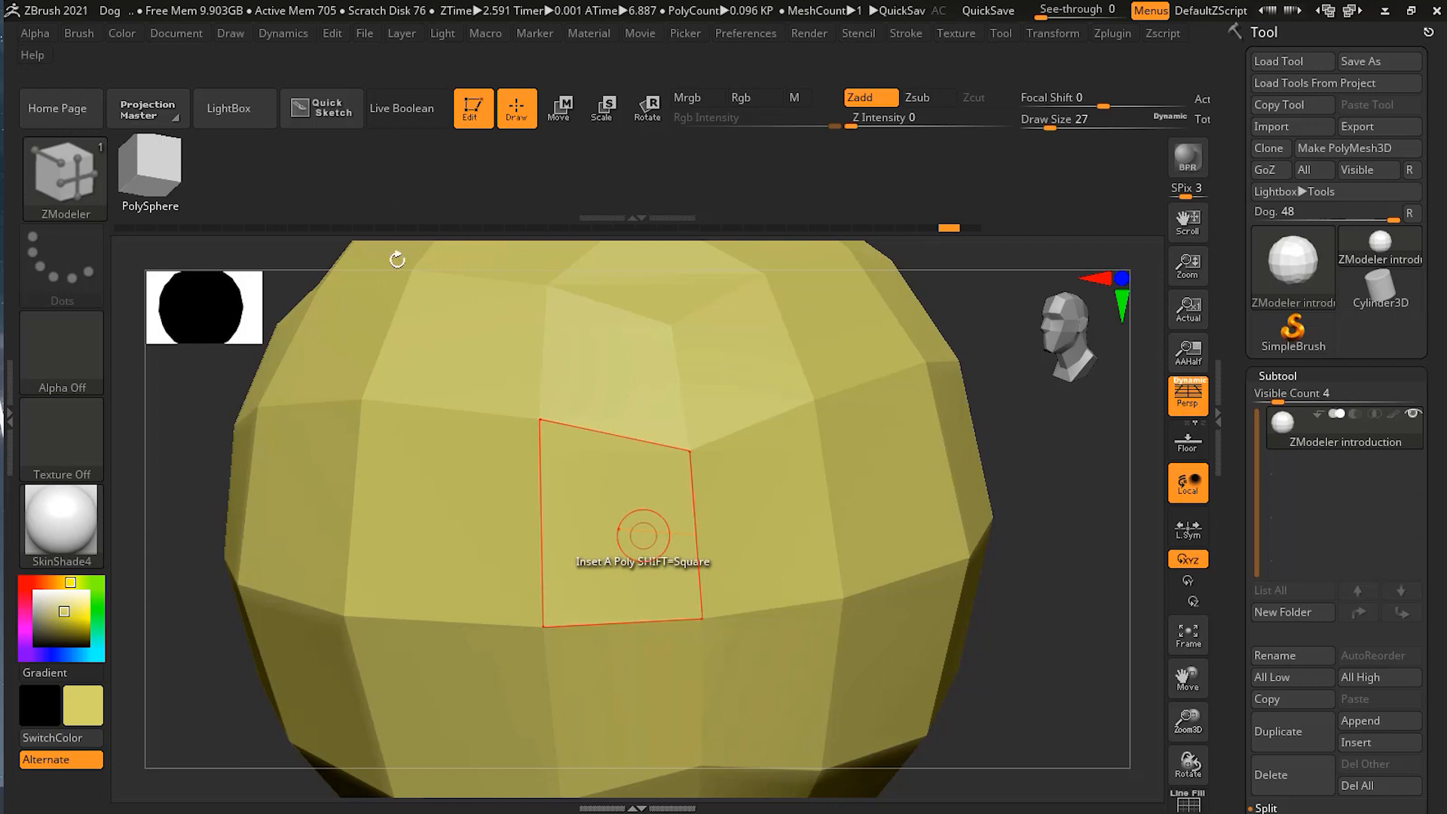
{"action": "mouse_move", "coordinate": [552, 624]}
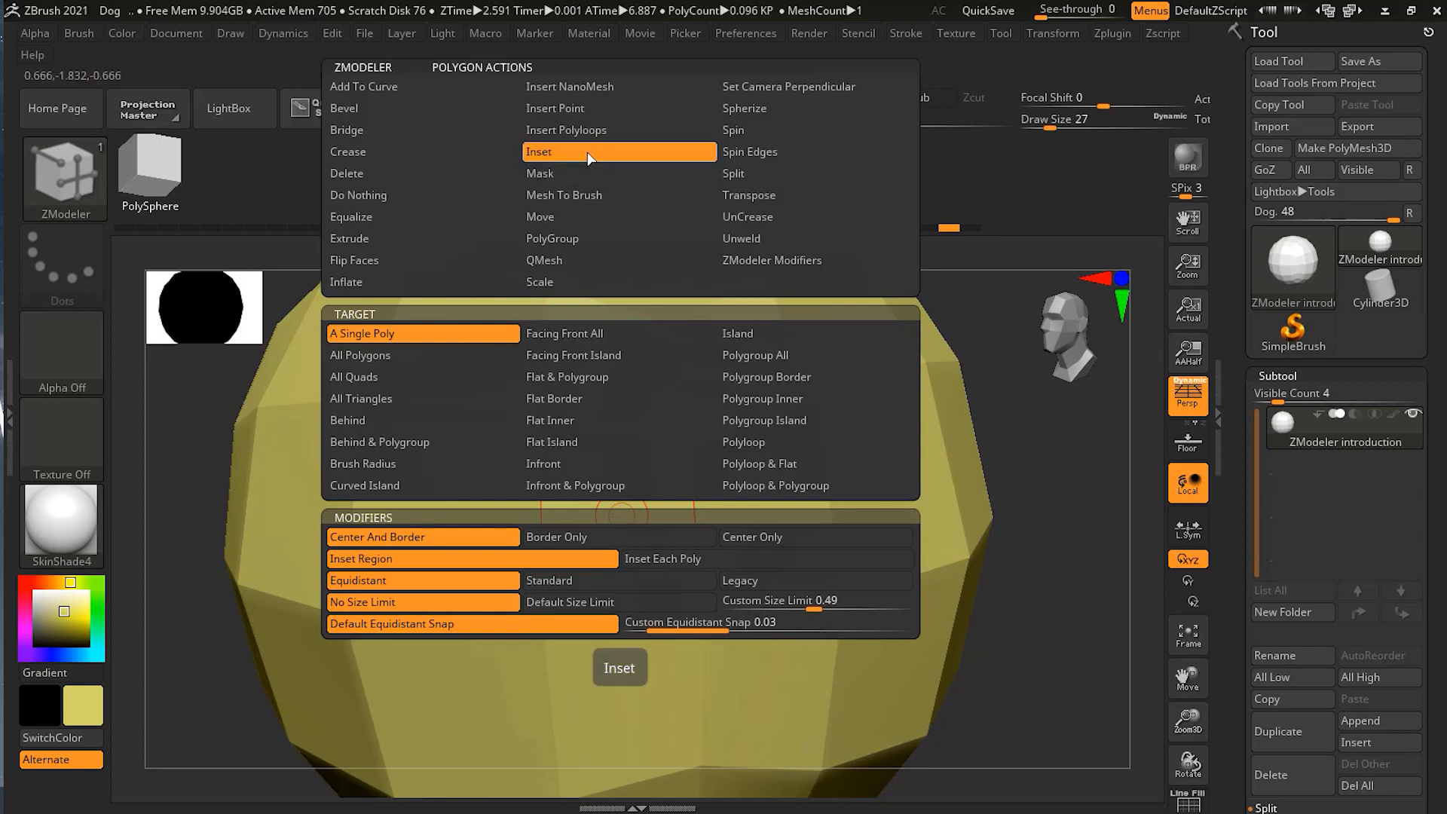
{"action": "mouse_move", "coordinate": [608, 159]}
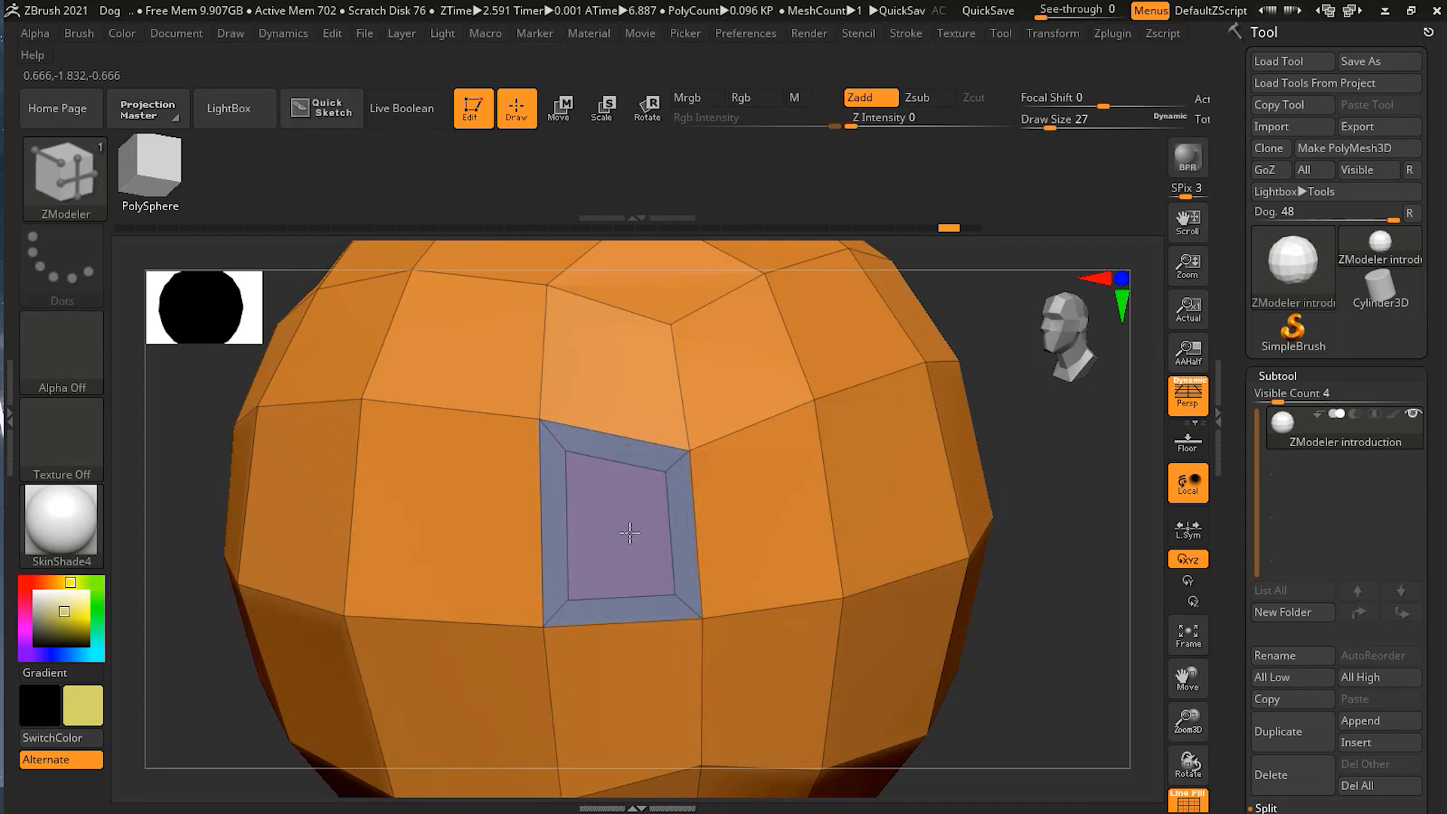
- Keep face insets on A Single Poly and set the Edge Action to Inset
{"action": "left_click", "coordinate": [630, 530]}
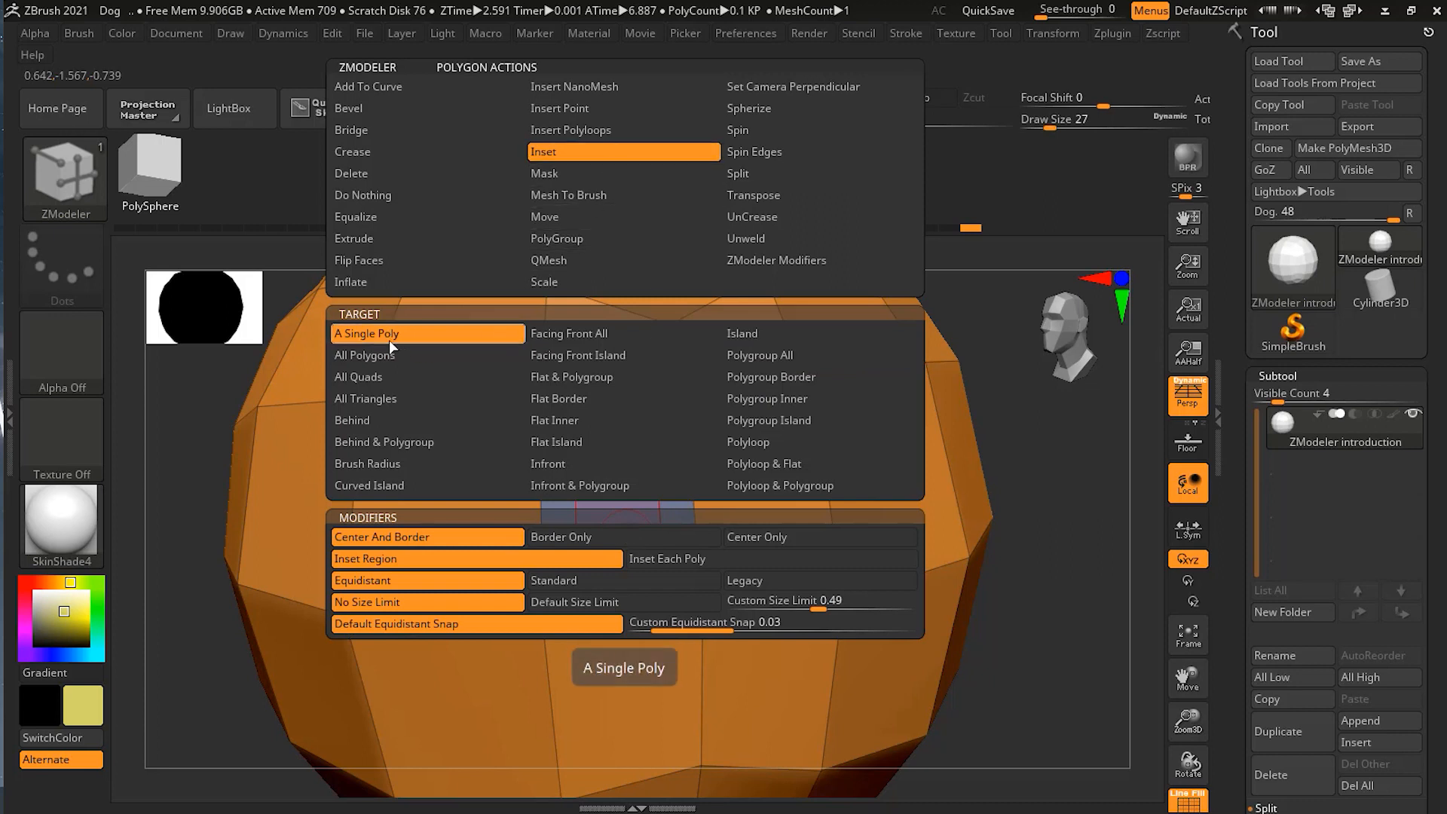
{"action": "mouse_move", "coordinate": [392, 343]}
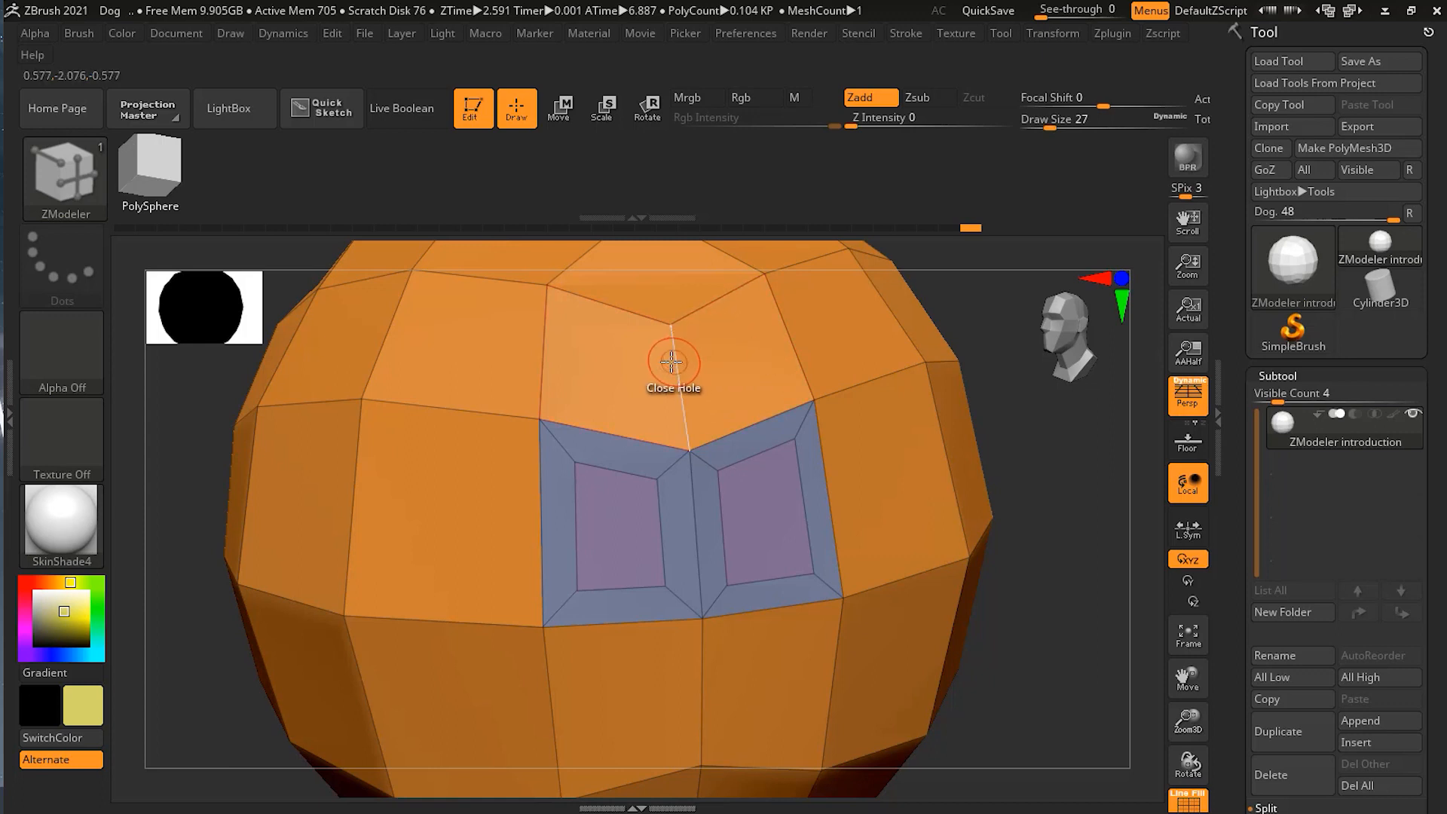
{"action": "left_click", "coordinate": [672, 362]}
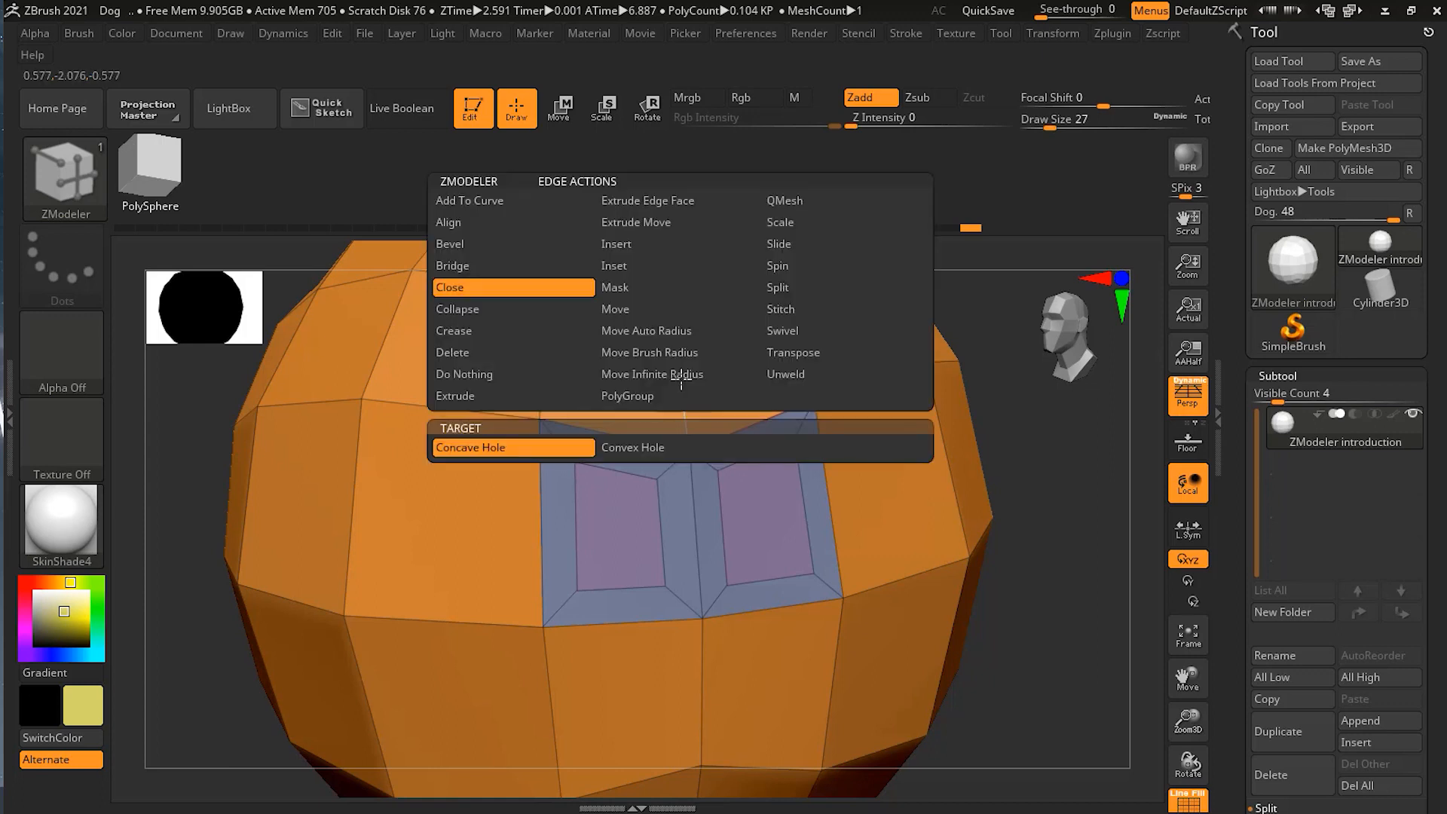
{"action": "left_click", "coordinate": [451, 286]}
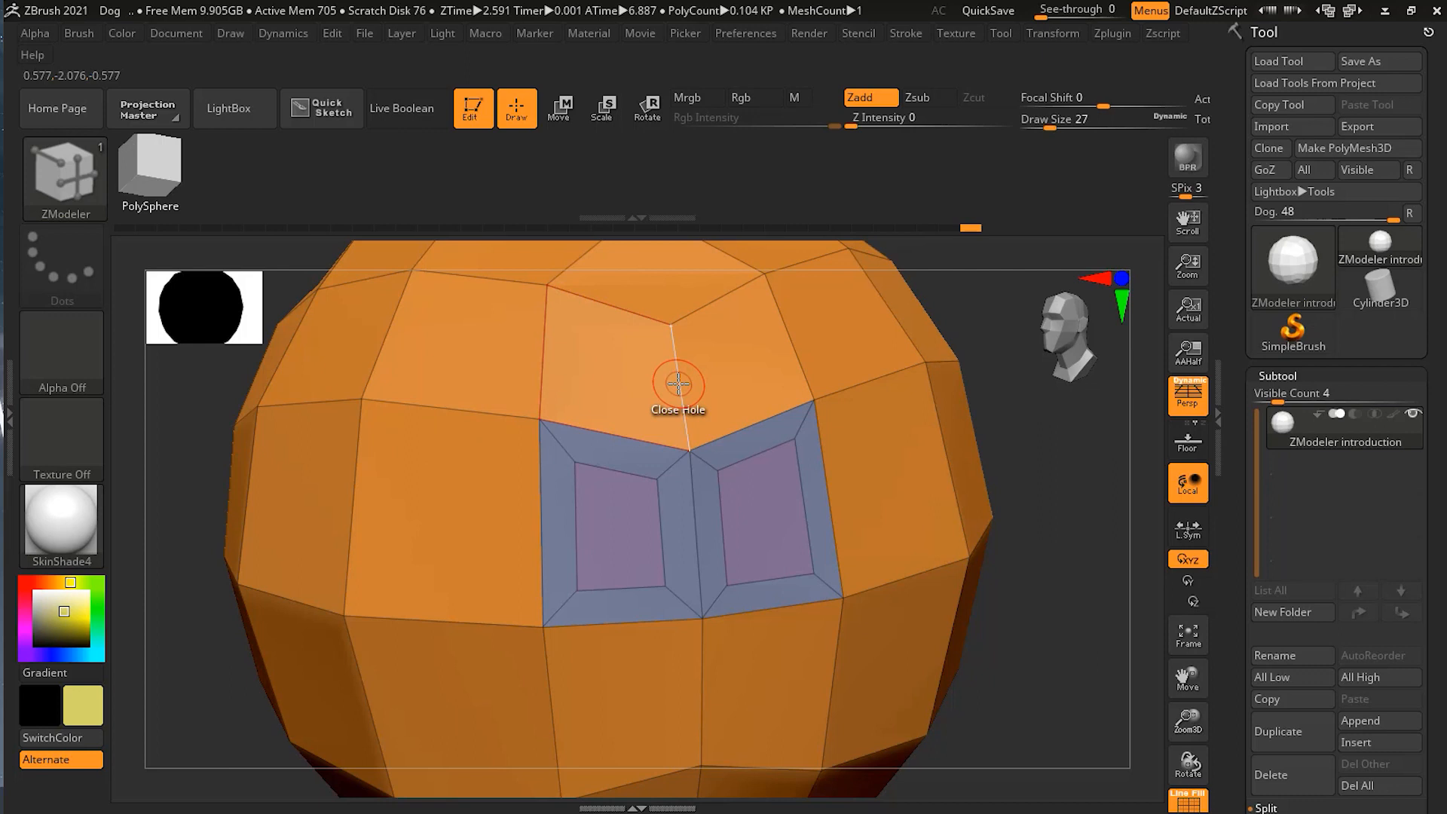
{"action": "left_click", "coordinate": [676, 387]}
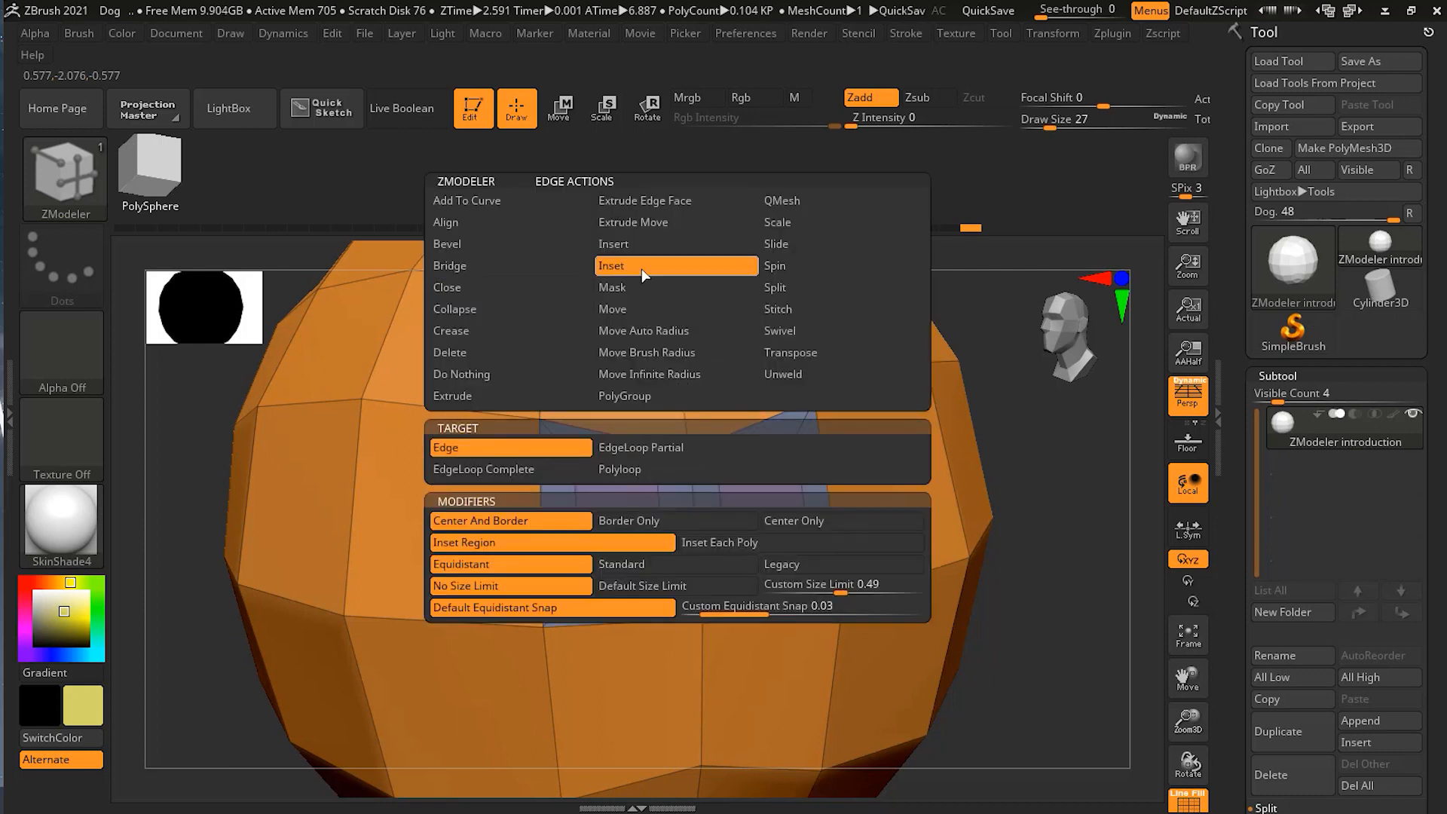
{"action": "left_click", "coordinate": [612, 266]}
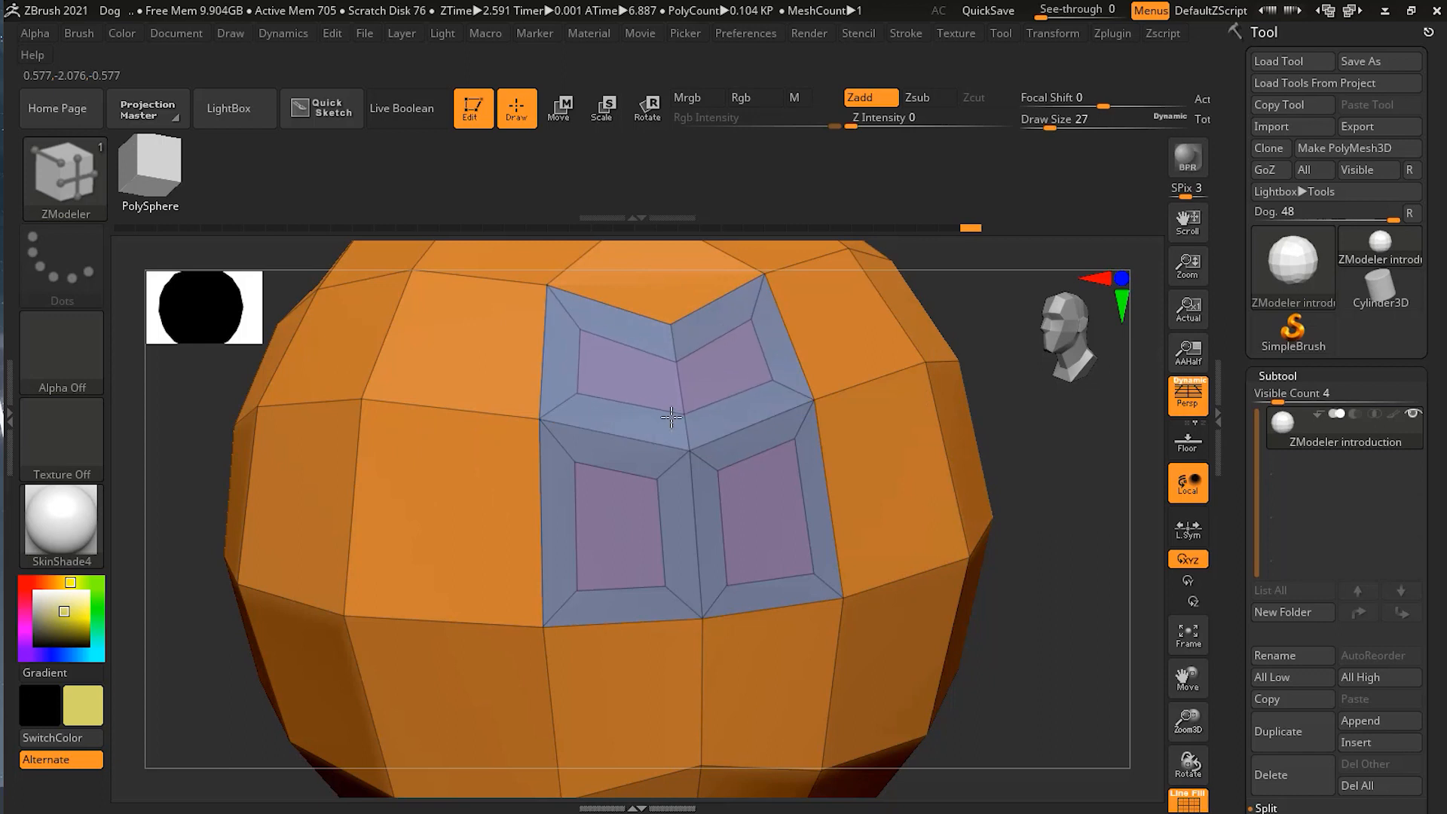
{"action": "mouse_move", "coordinate": [536, 415]}
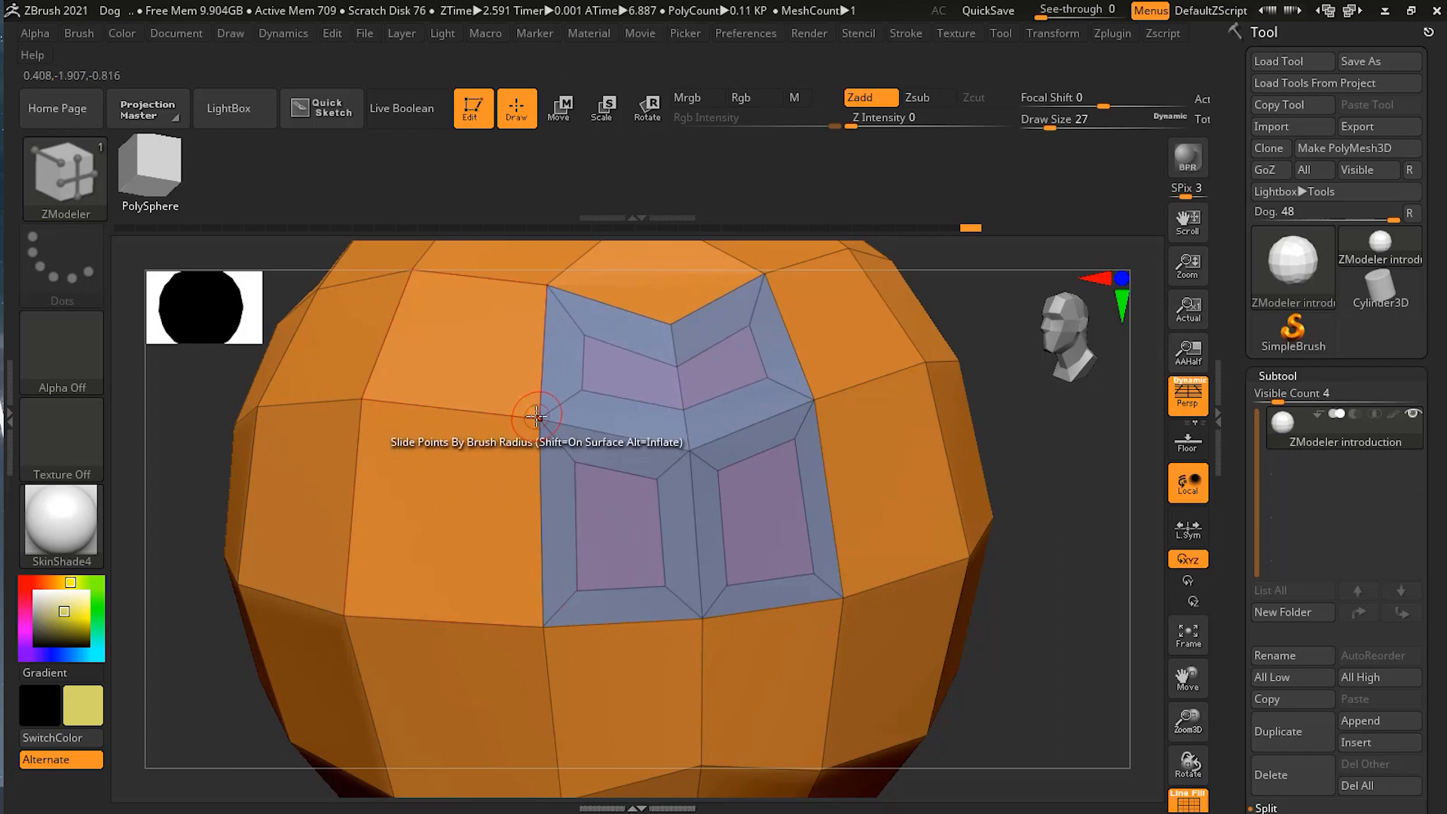
- Review the Point Action list over a vertex and leave it unchanged
{"action": "left_click", "coordinate": [538, 416]}
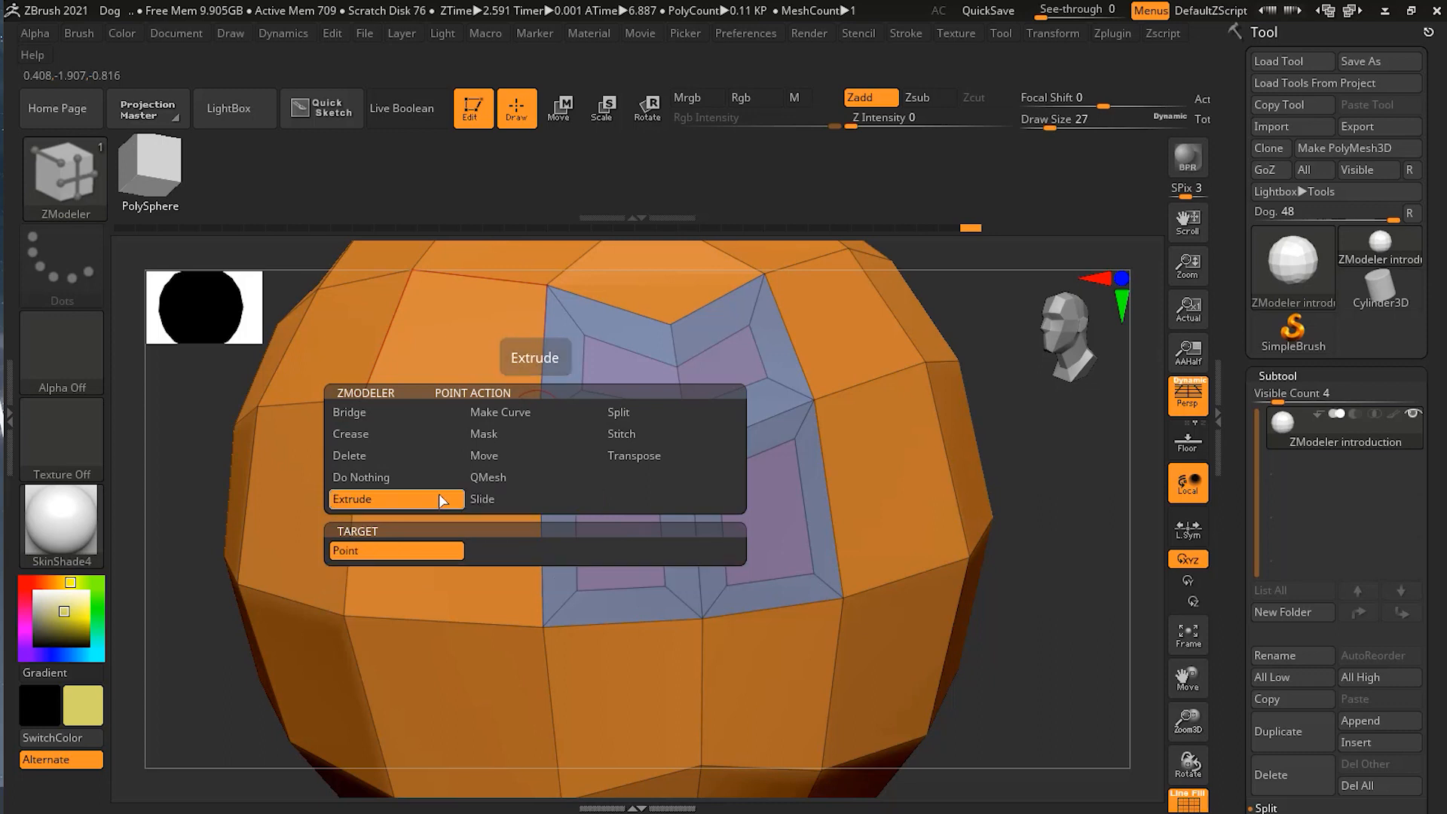
{"action": "left_click", "coordinate": [353, 499]}
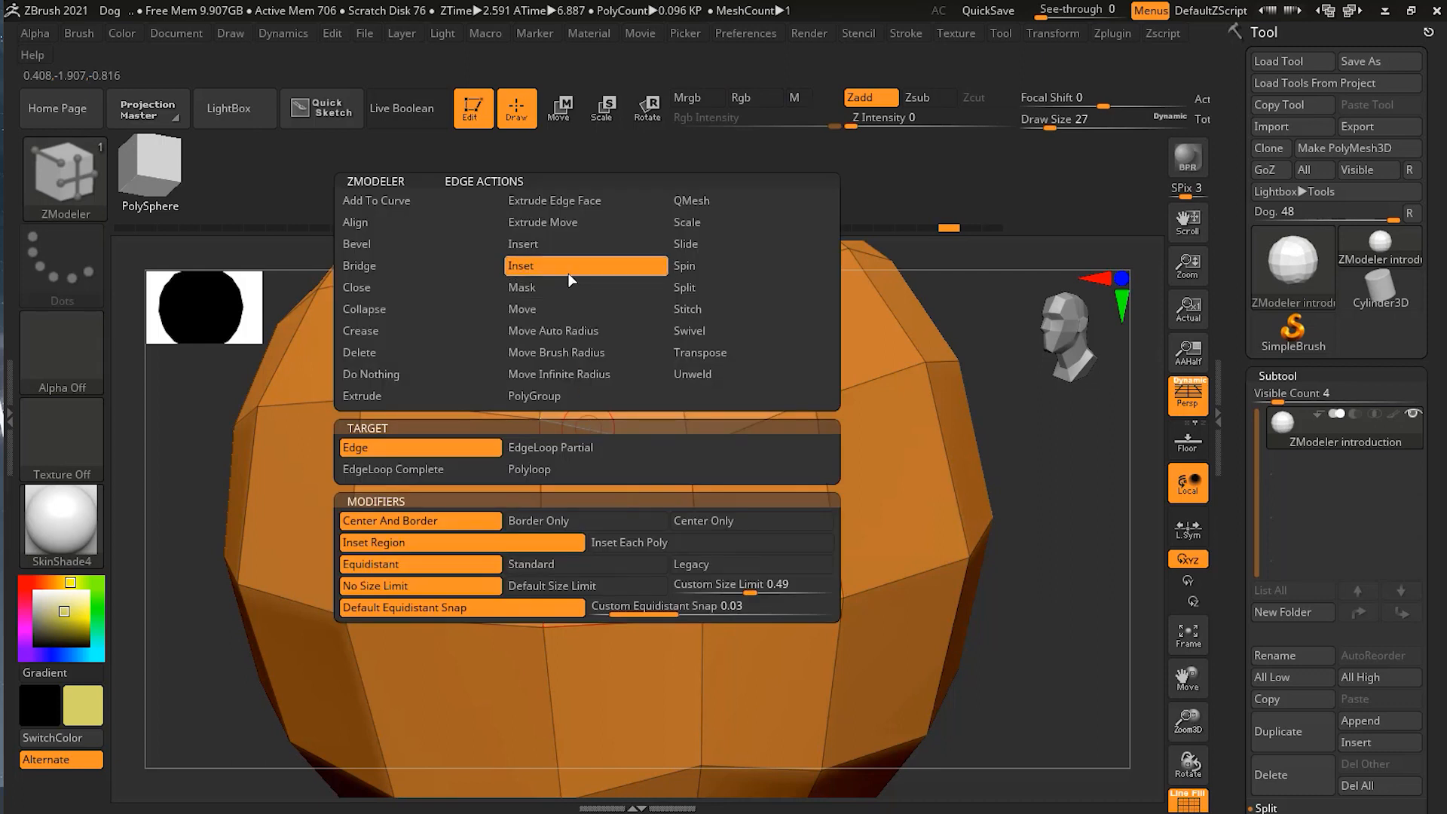
{"action": "mouse_move", "coordinate": [419, 374]}
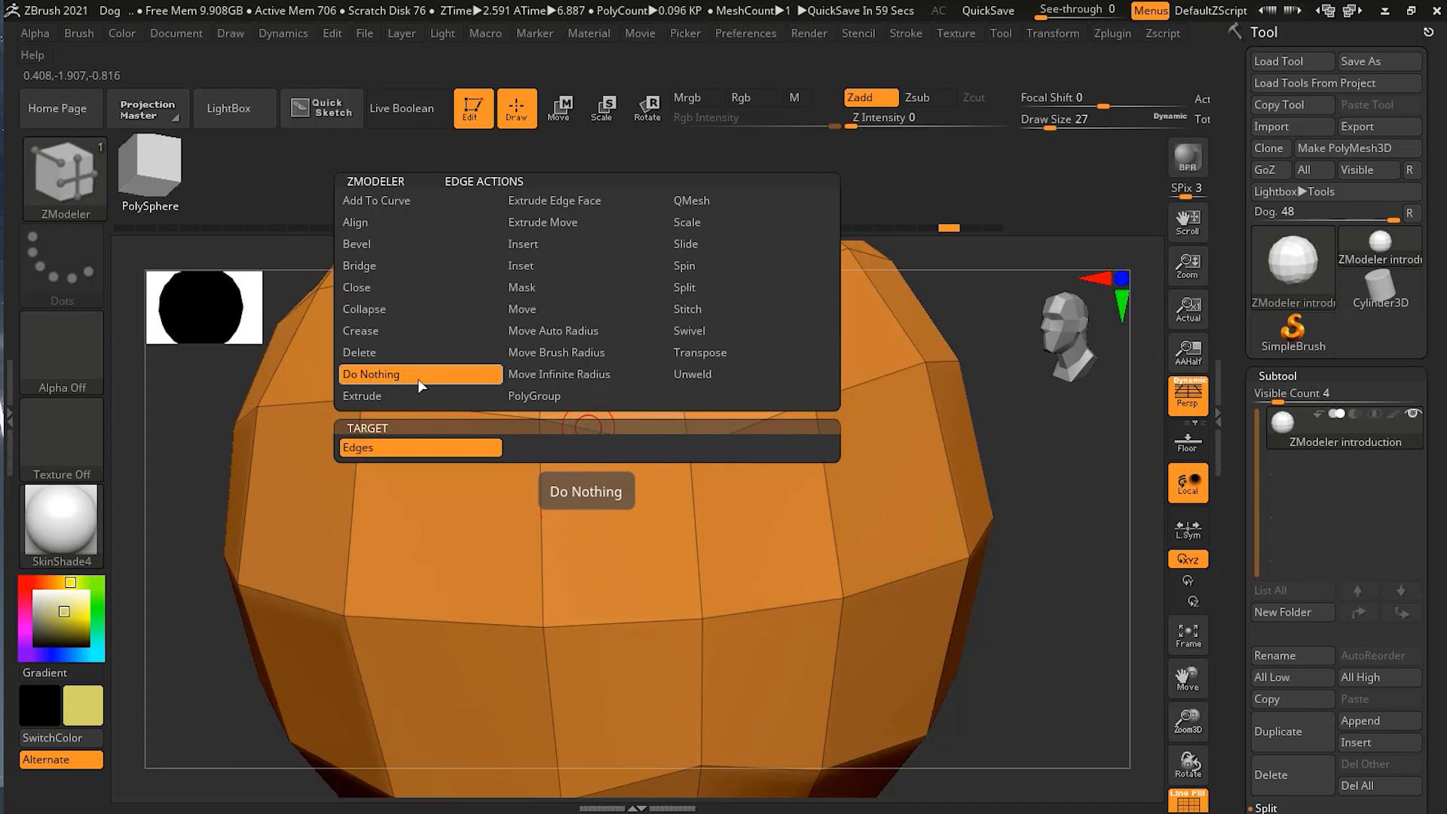
- Set the ZModeler Edge Action to Do Nothing
{"action": "left_click", "coordinate": [371, 374]}
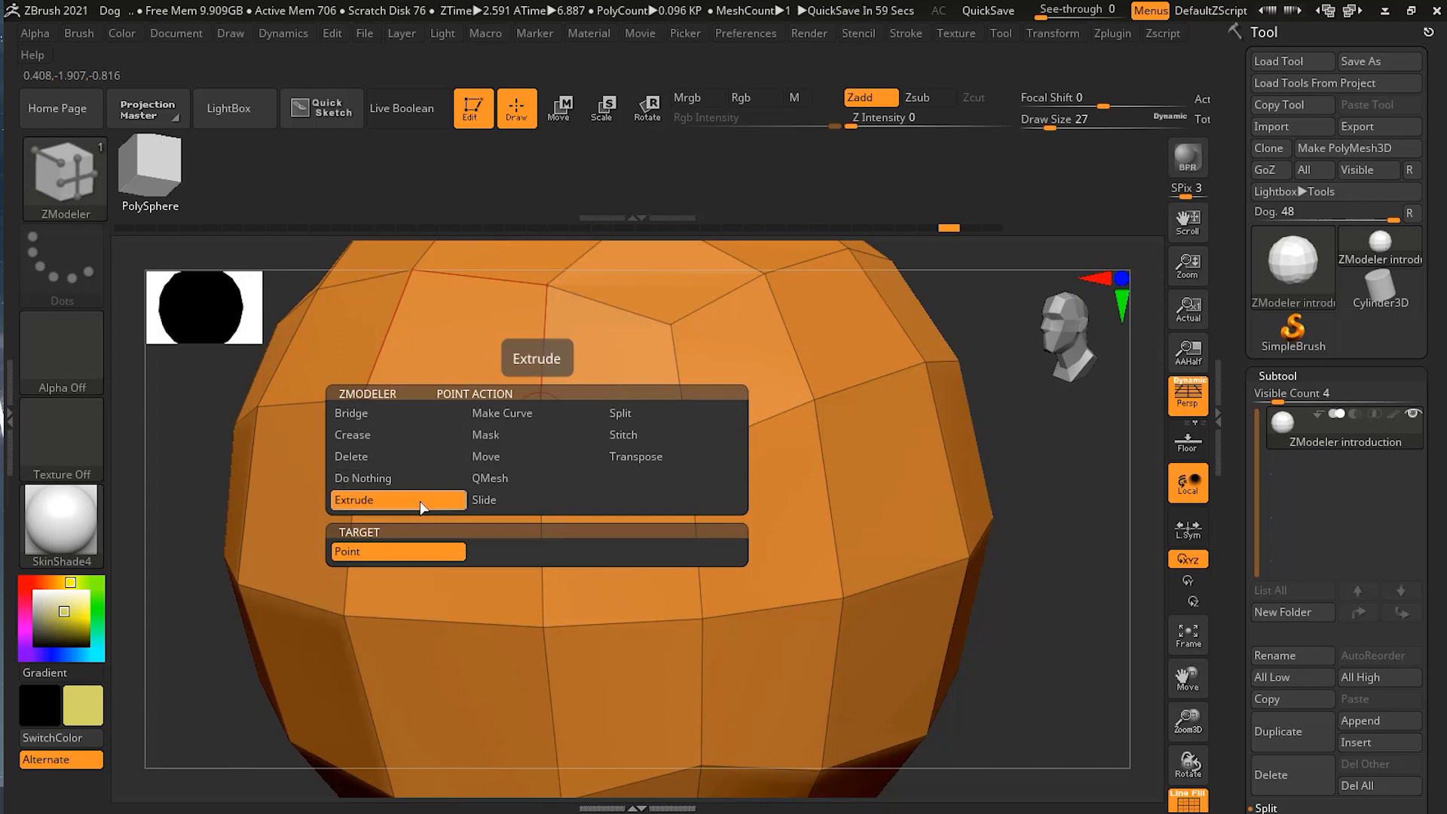
{"action": "mouse_move", "coordinate": [421, 484]}
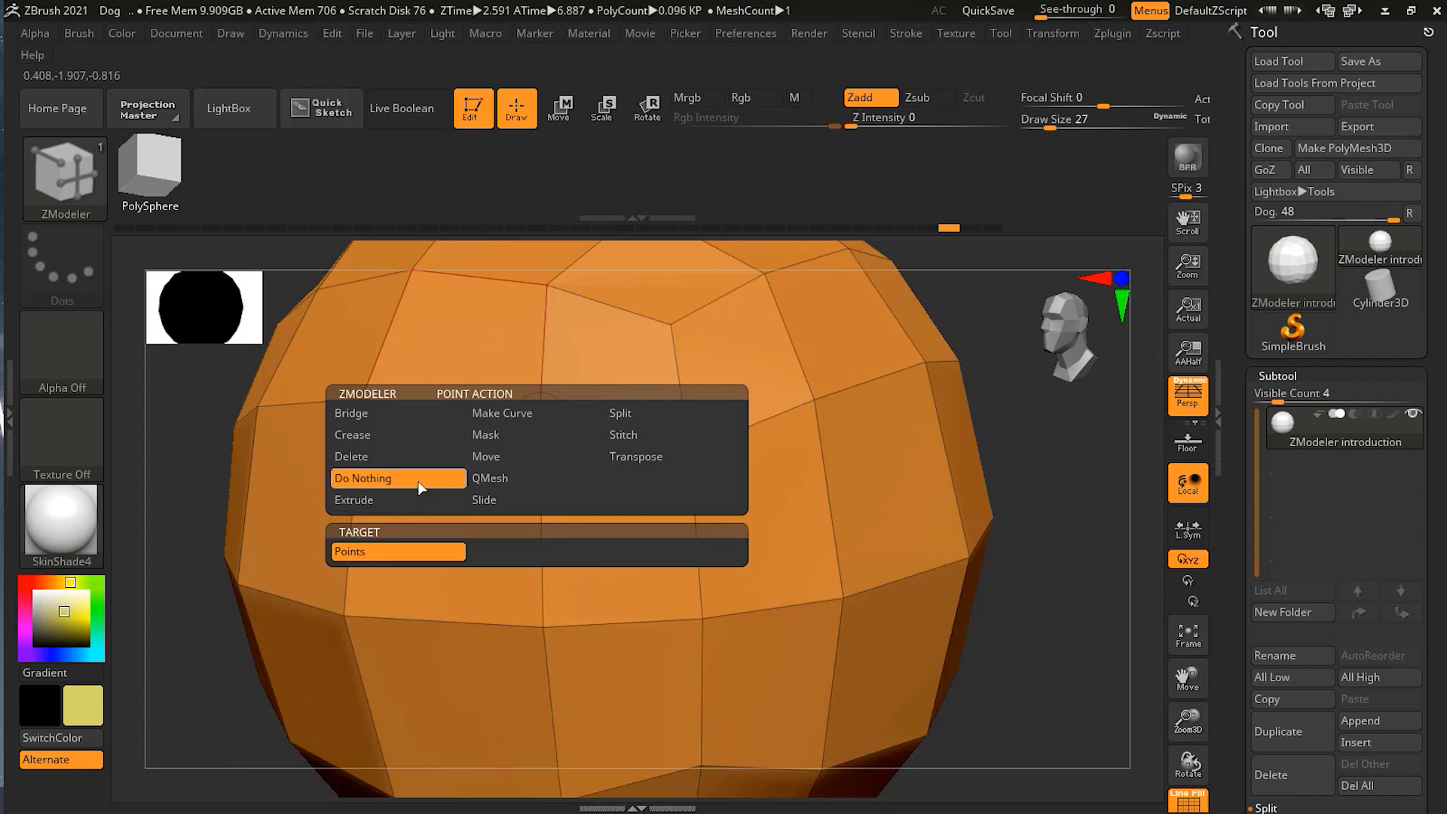
{"action": "left_click", "coordinate": [595, 535]}
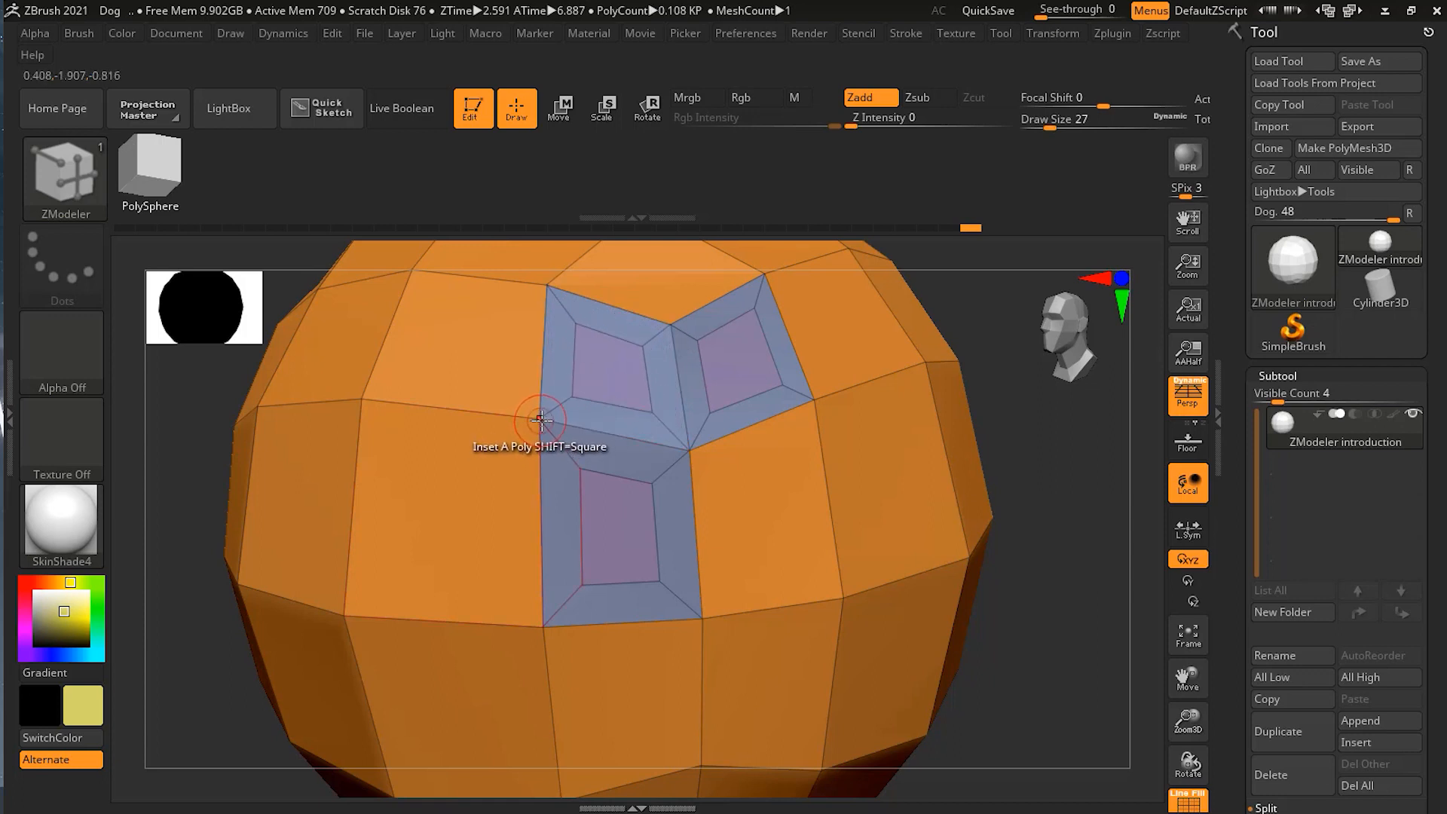
{"action": "mouse_move", "coordinate": [620, 355]}
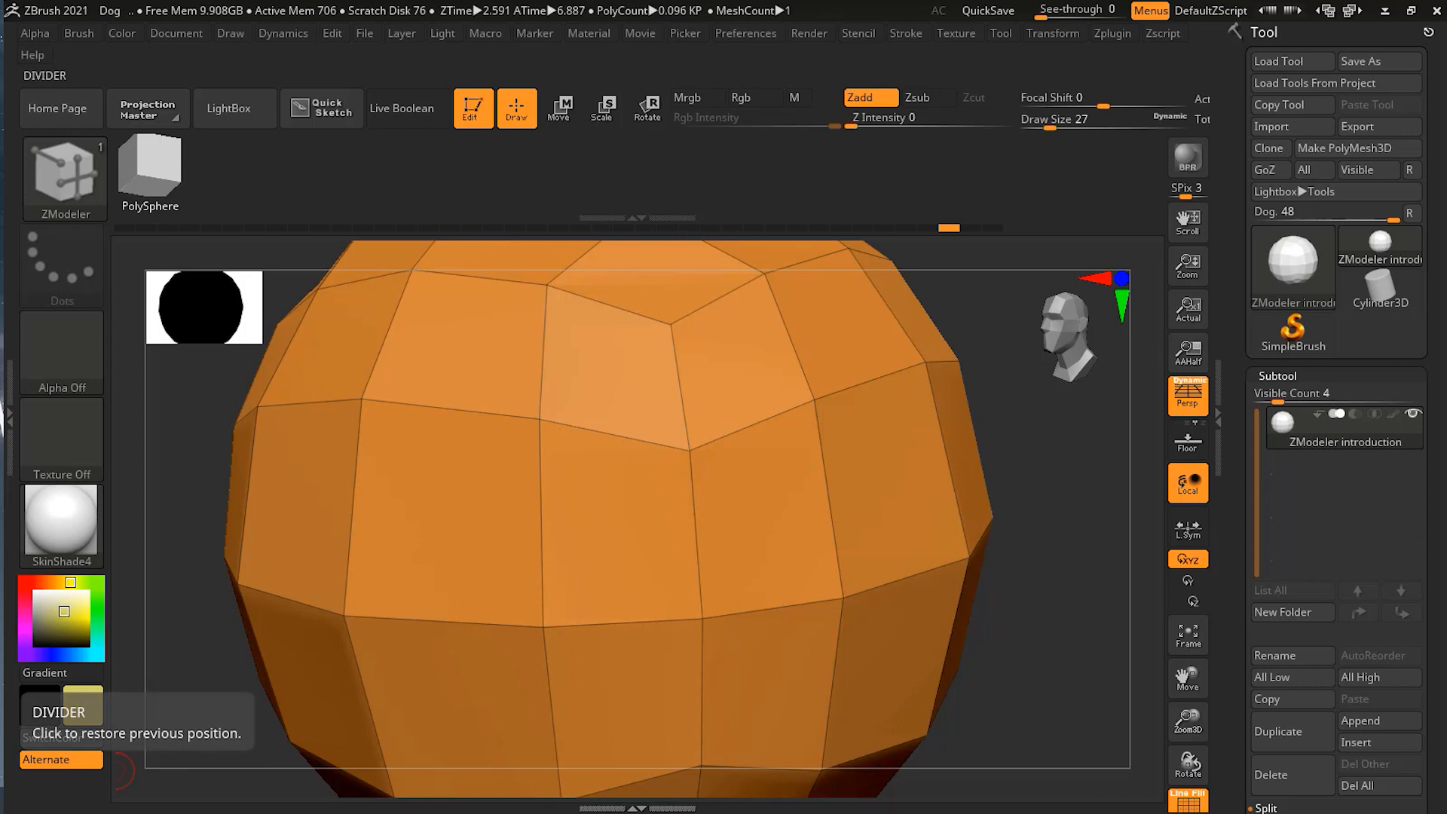
{"action": "mouse_move", "coordinate": [695, 504]}
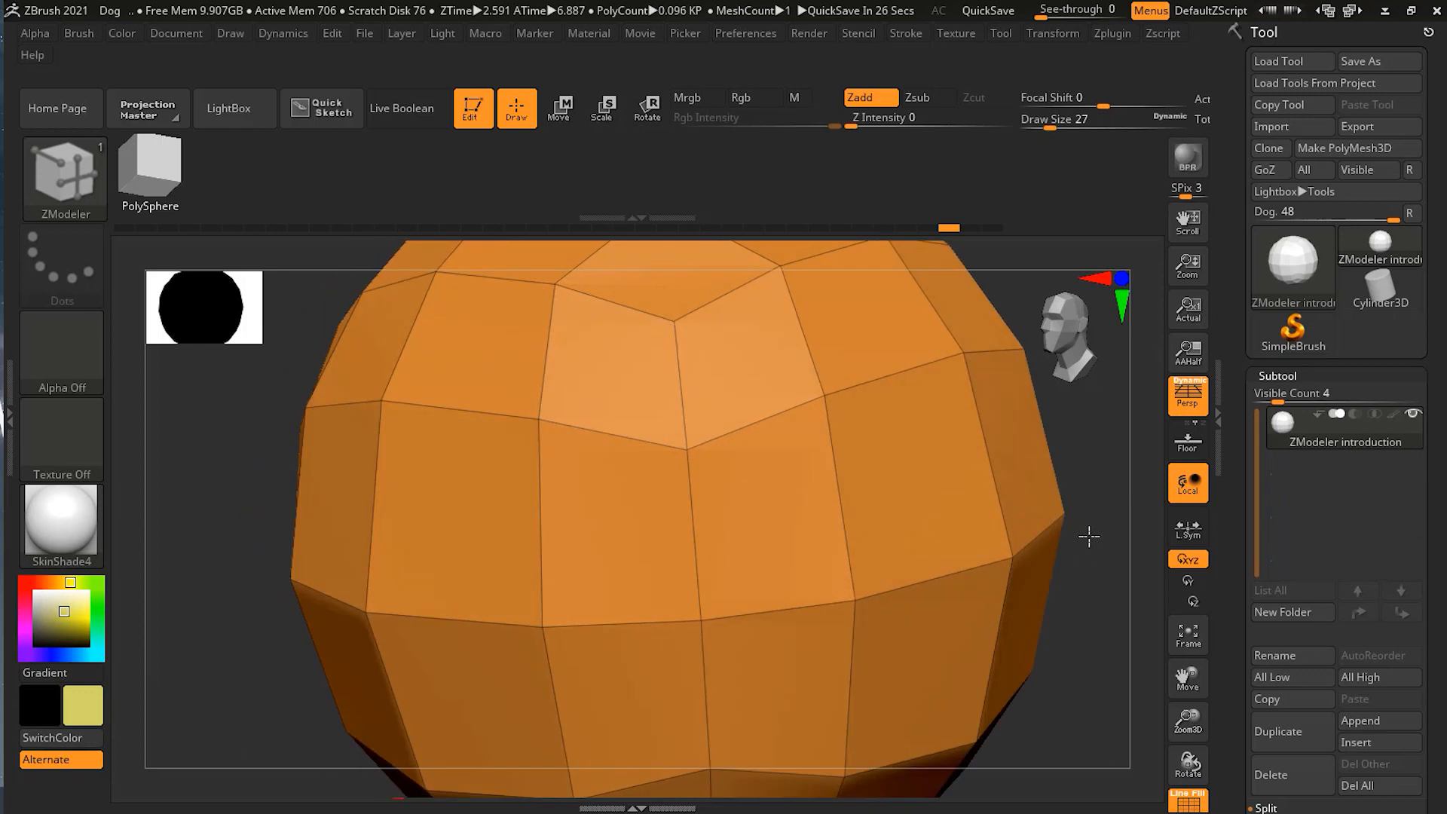
- Rotate the sphere to a straight-on front view in the canvas
{"action": "left_click_drag", "start_coordinate": [1088, 537], "coordinate": [920, 588]}
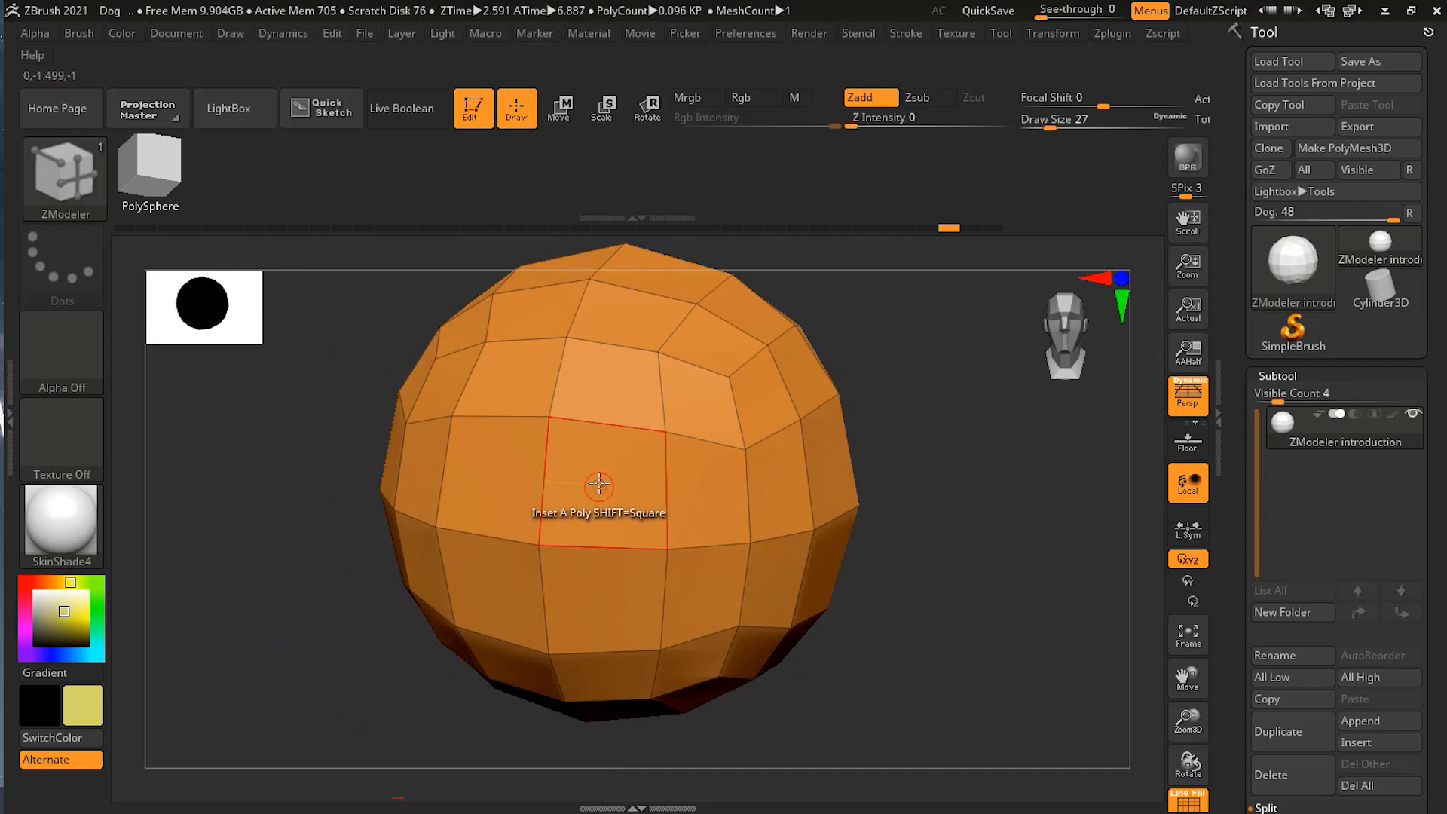
{"action": "mouse_move", "coordinate": [578, 436]}
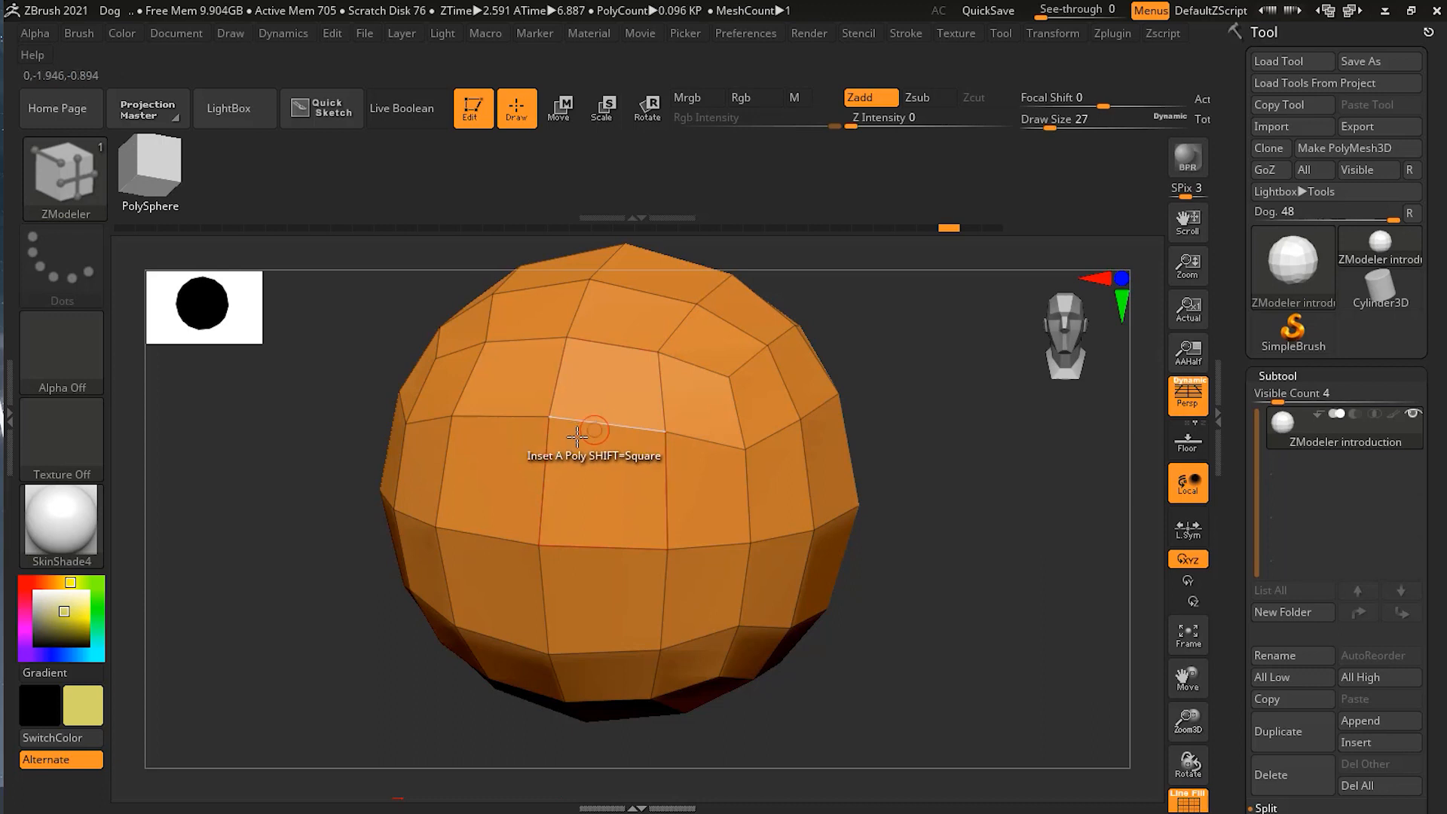
{"action": "mouse_move", "coordinate": [622, 495]}
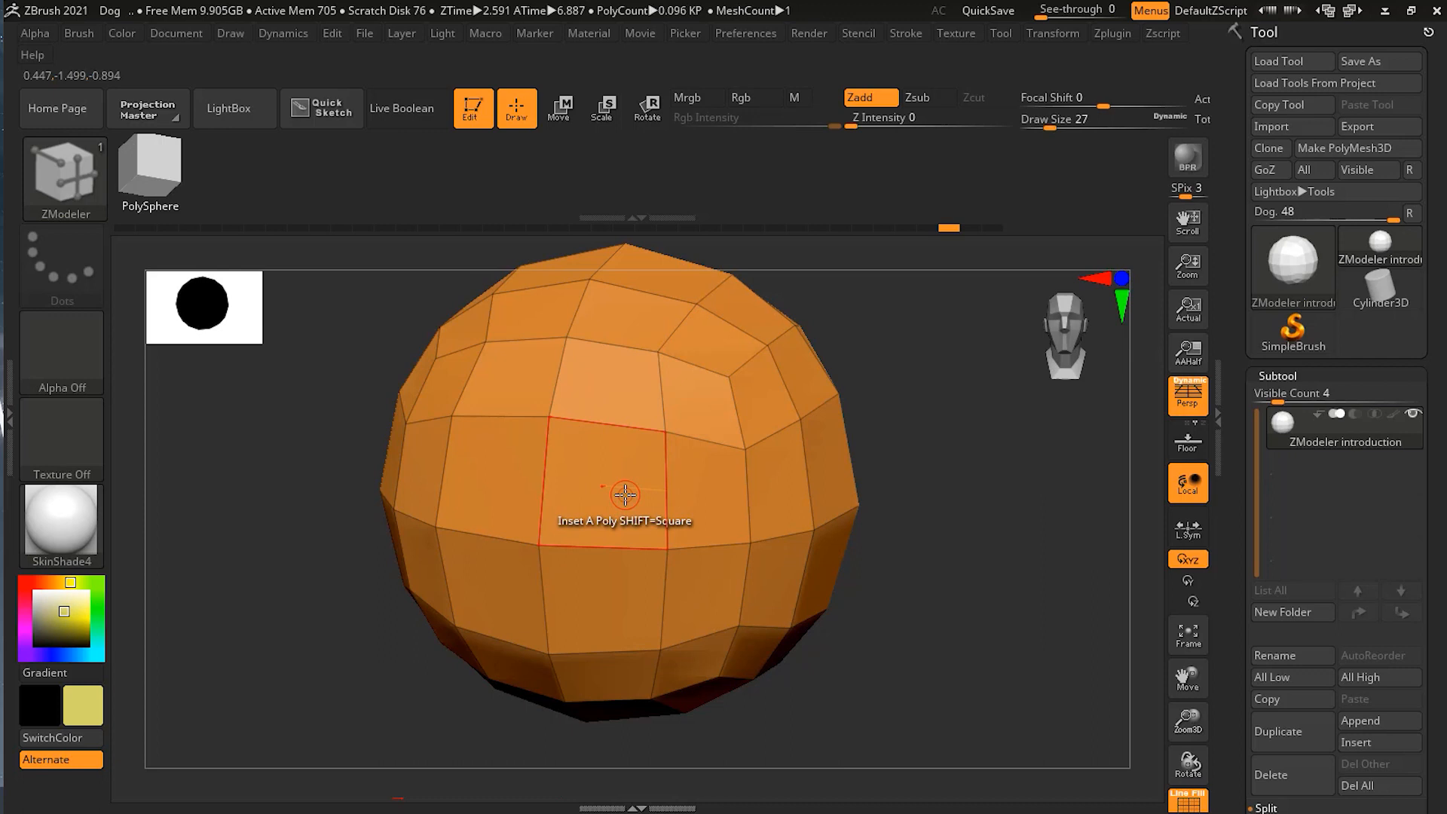
{"action": "left_click", "coordinate": [624, 494]}
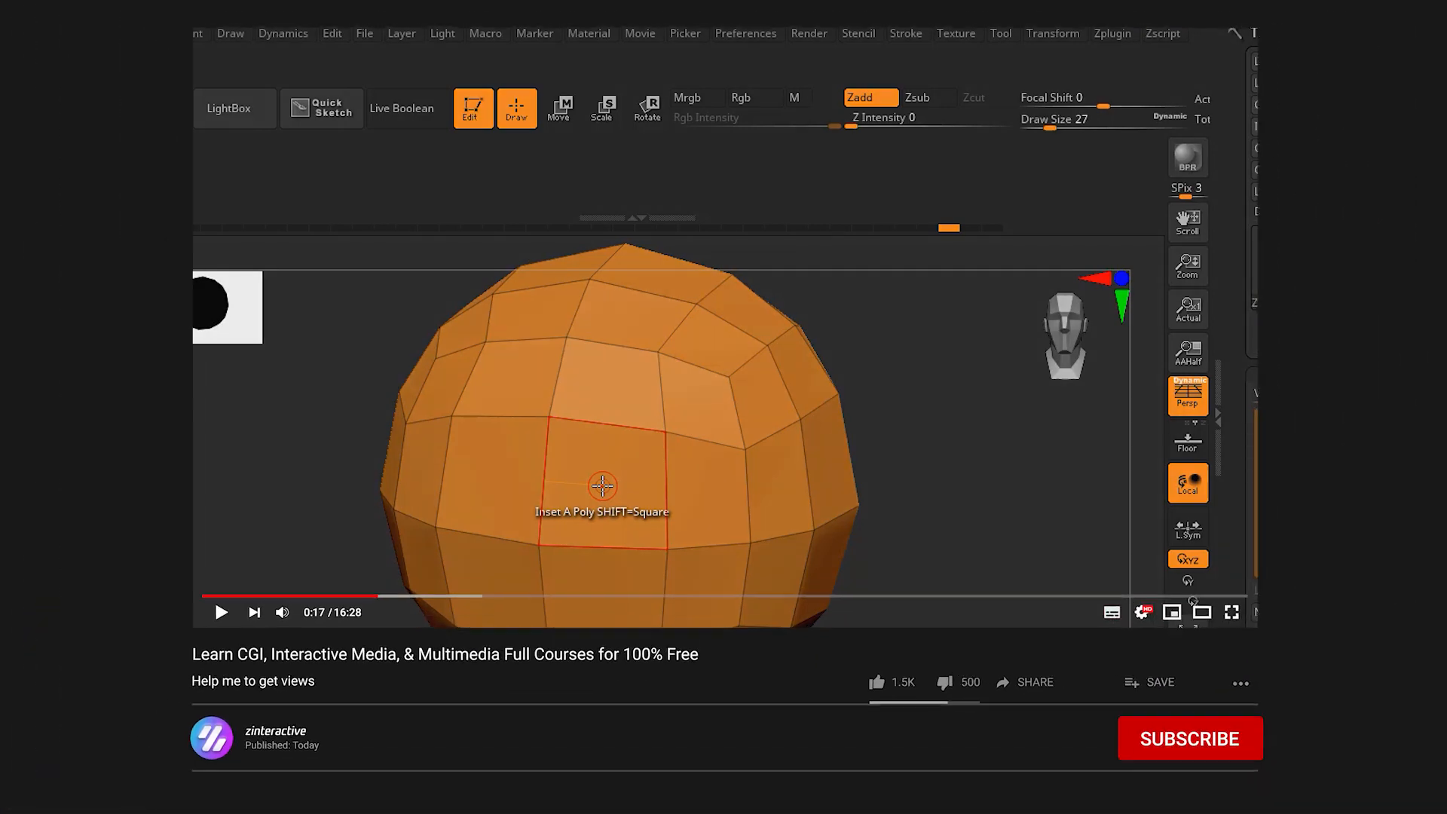
- Subscribe to the zinteractive channel below the tutorial video
{"action": "left_click", "coordinate": [1190, 738]}
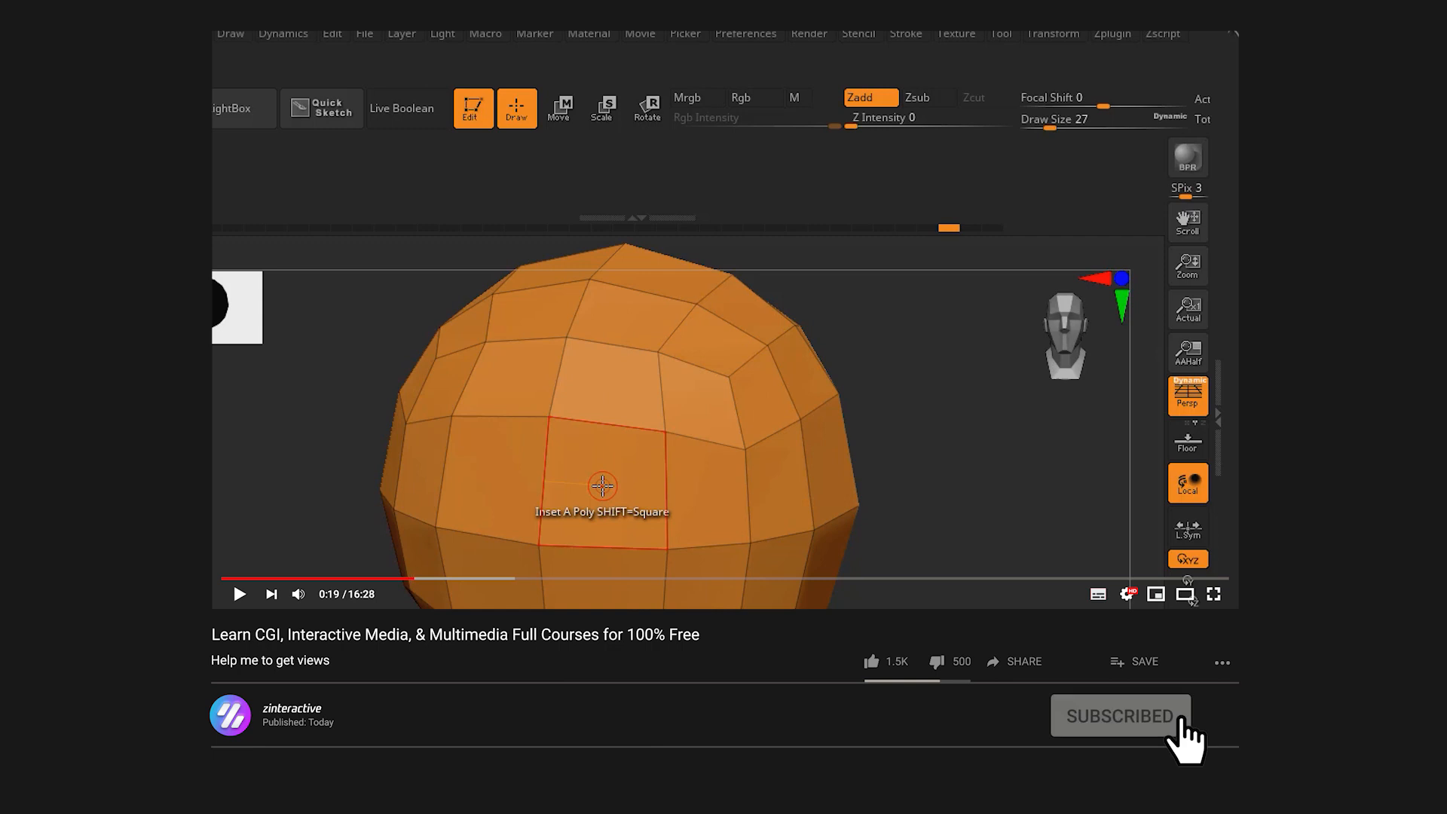